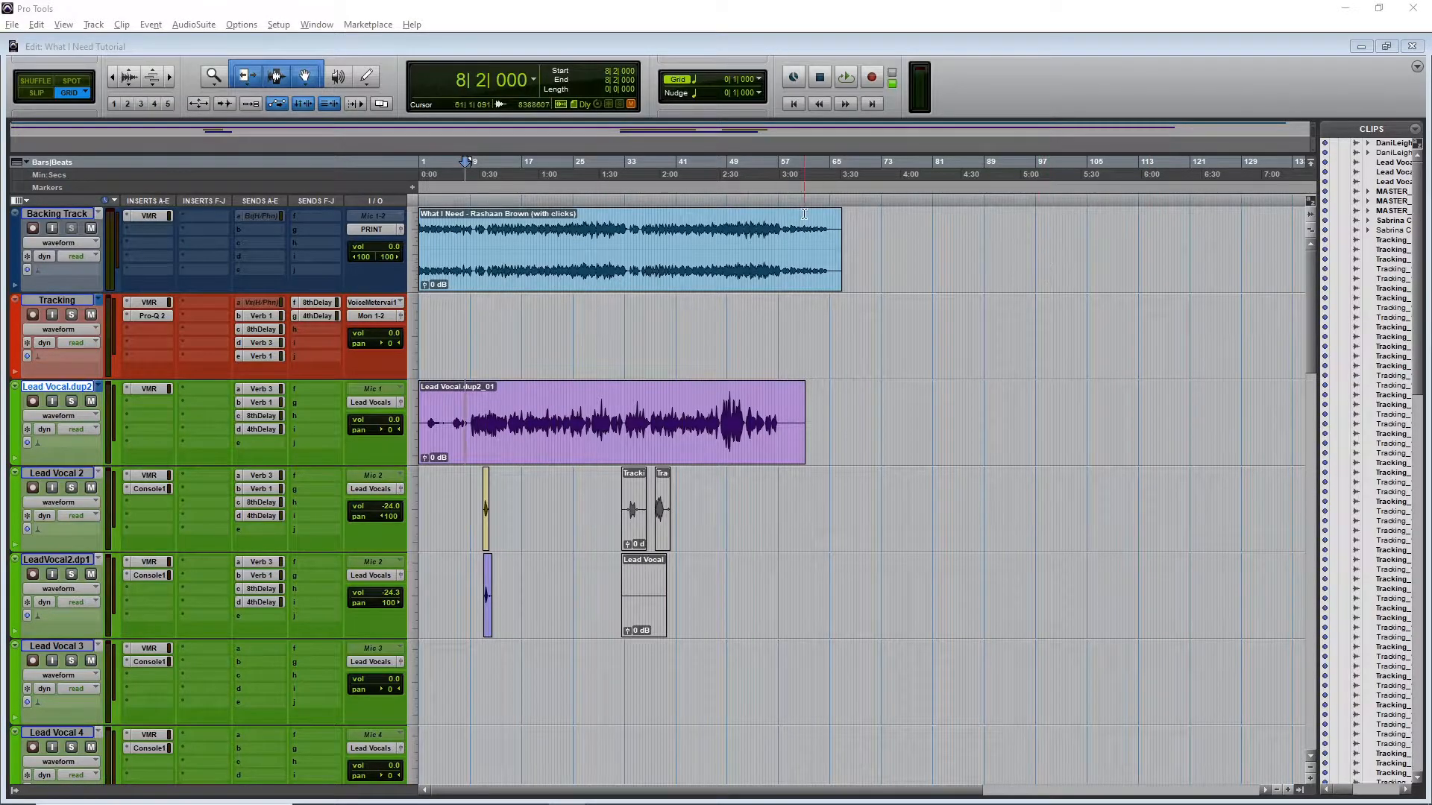
Start and restart playback from the top of the song several times using the transport.
click(844, 77)
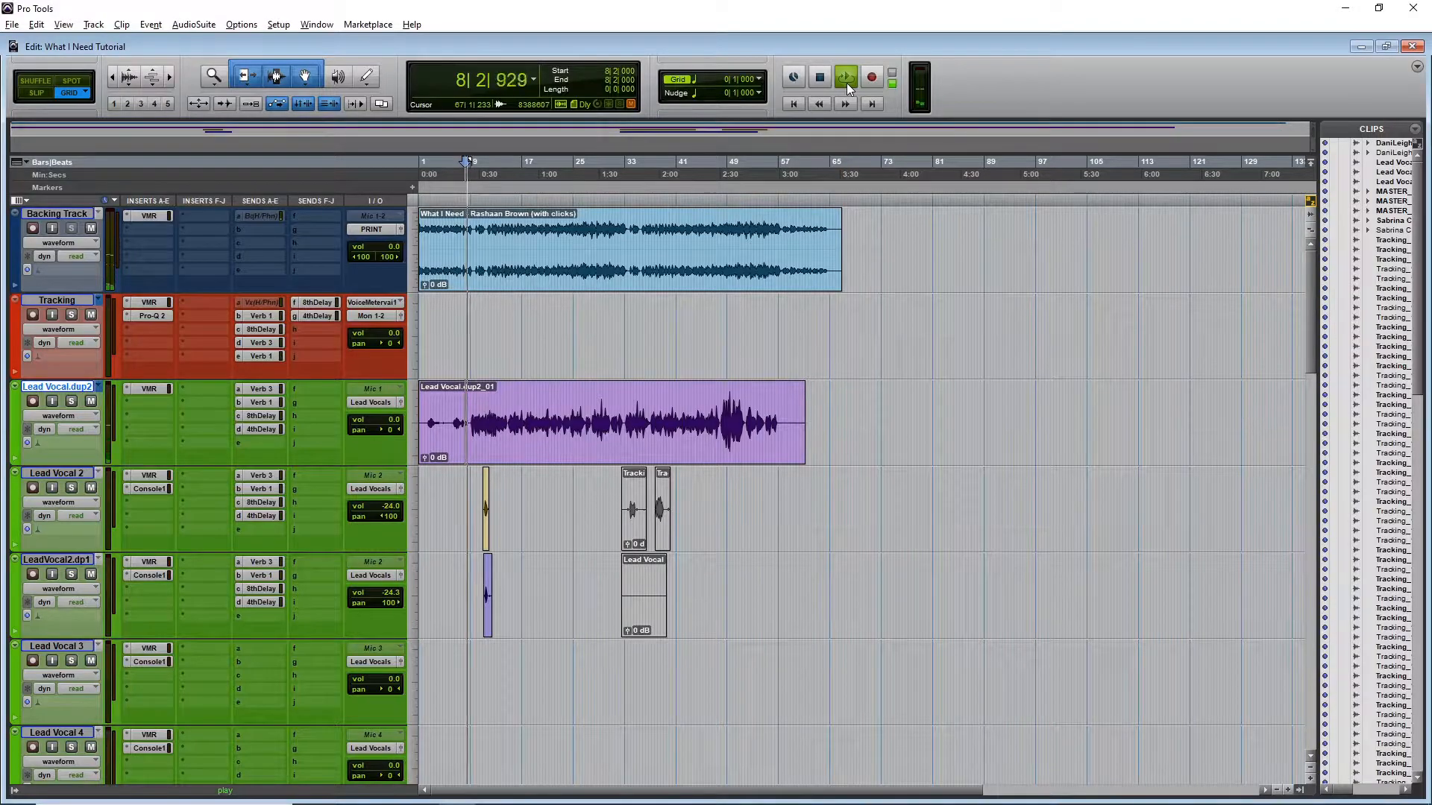
click(845, 77)
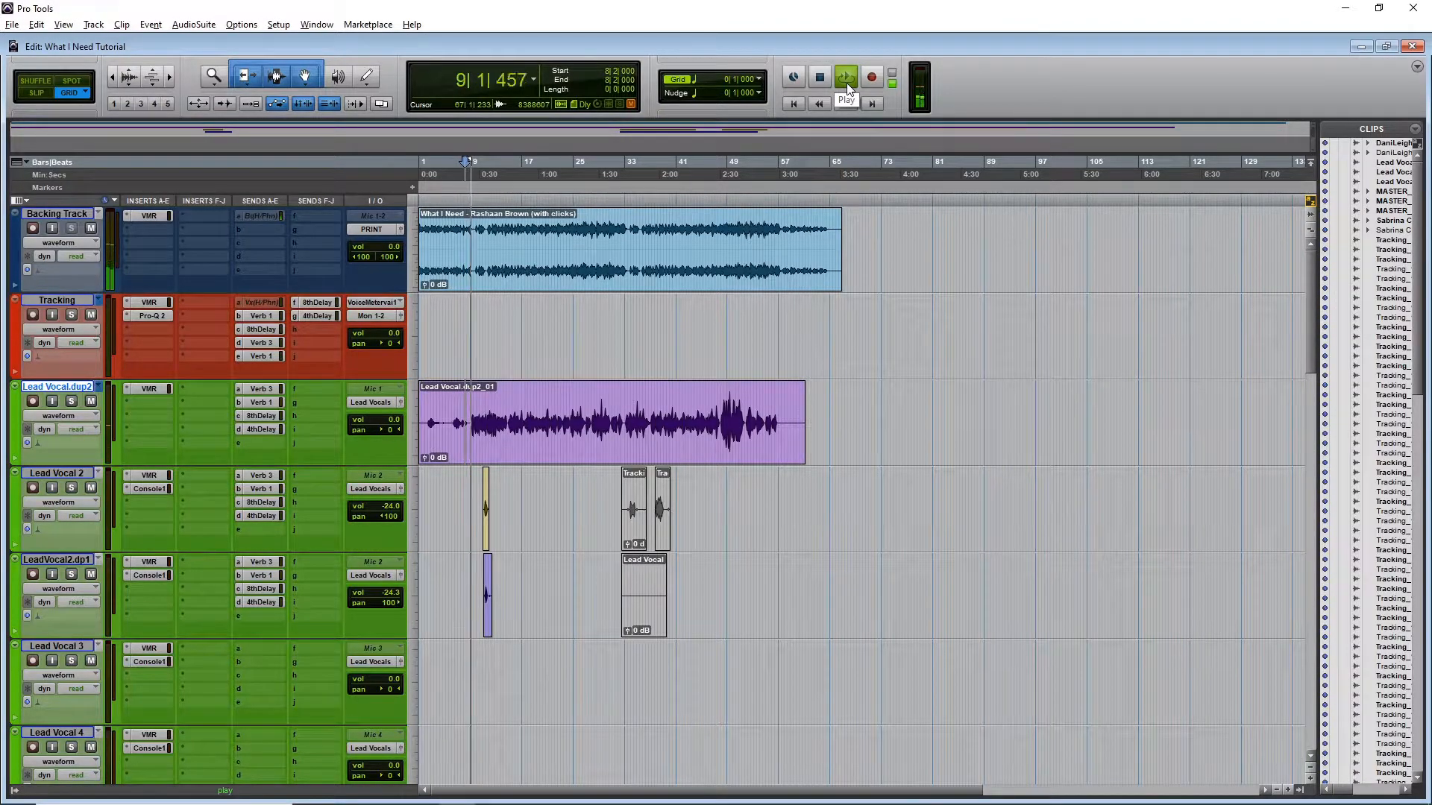
click(845, 77)
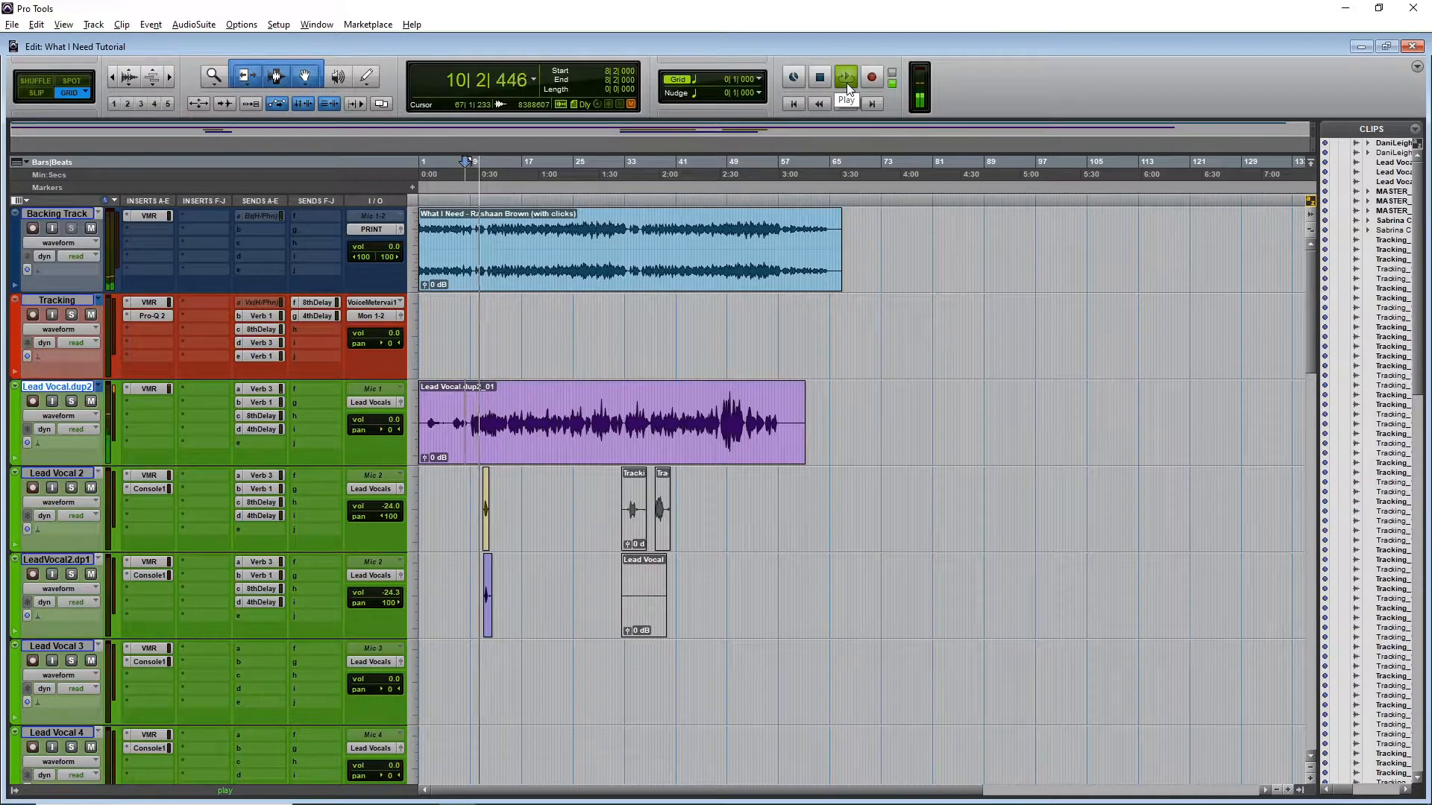
click(845, 76)
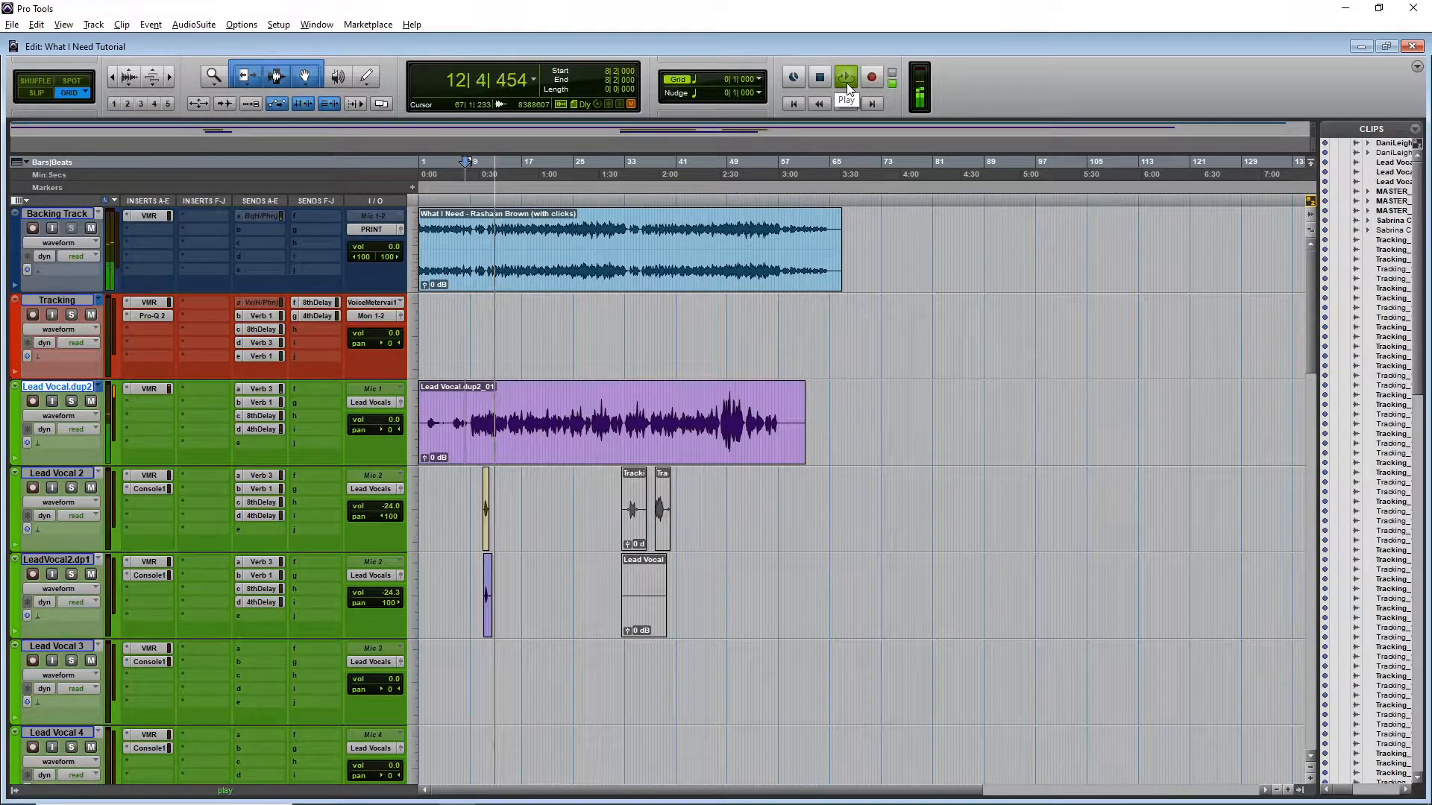
click(844, 77)
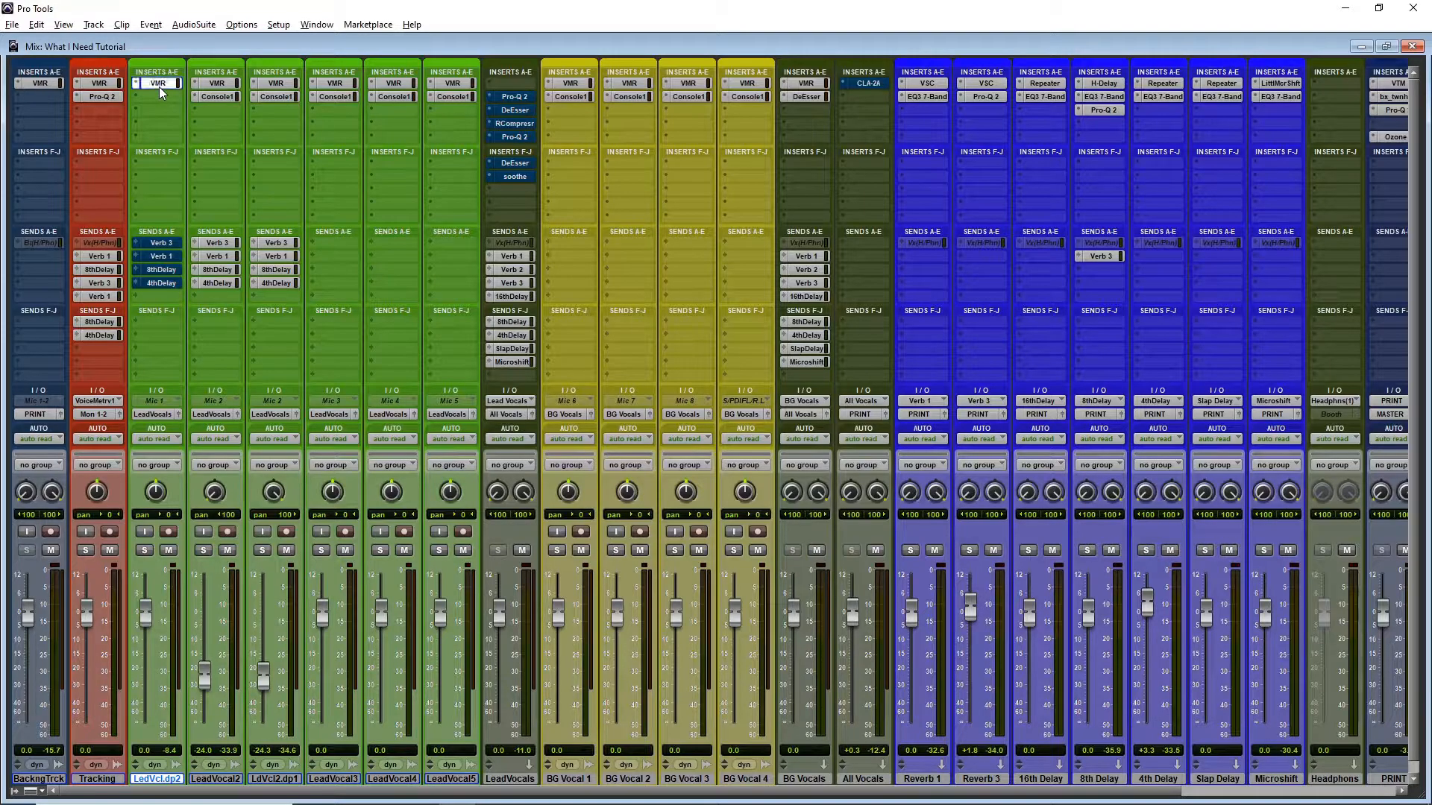
Bring up the lead vocal's Virtual Mix Rack and set it to Bypass for A/B comparison.
click(157, 83)
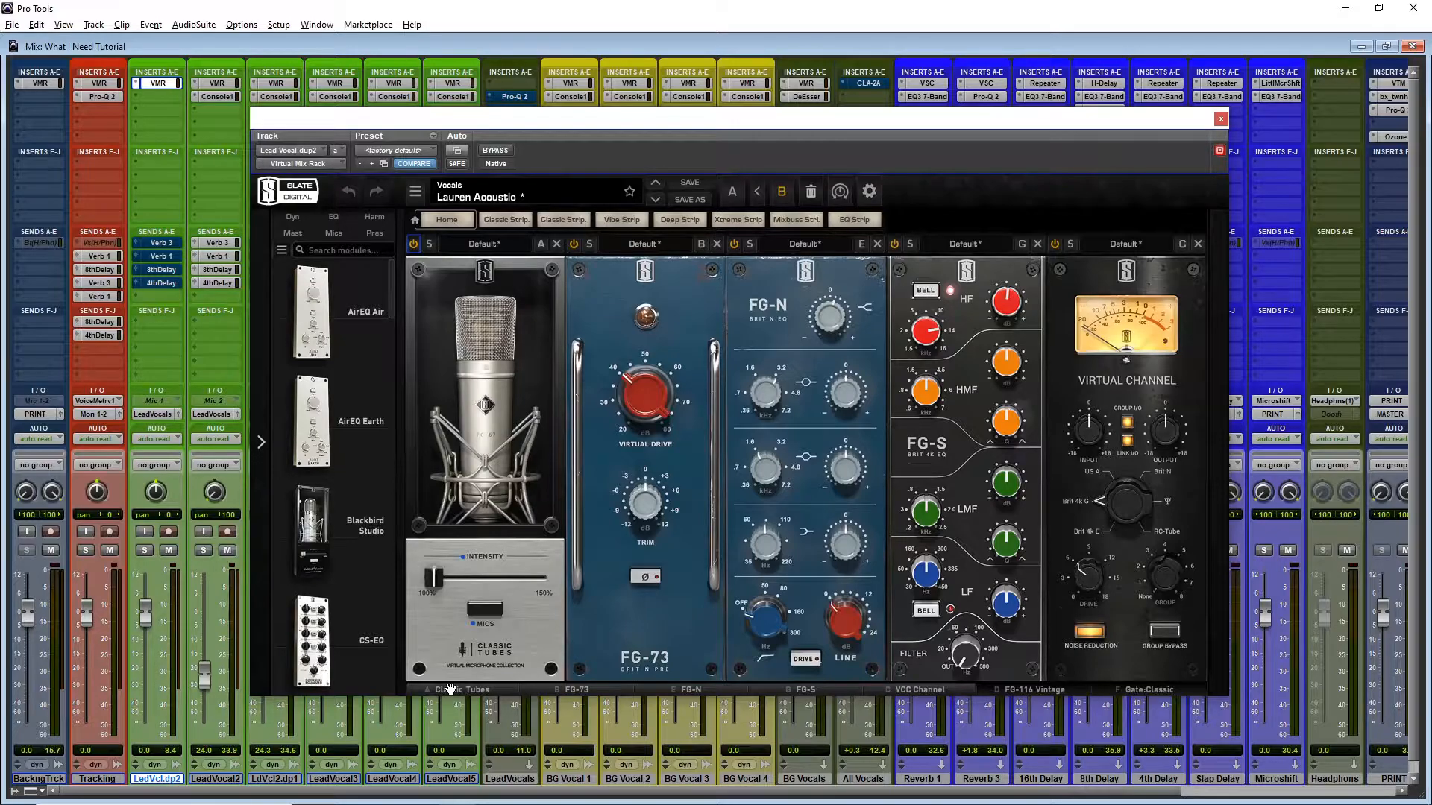
mouse_move(461, 511)
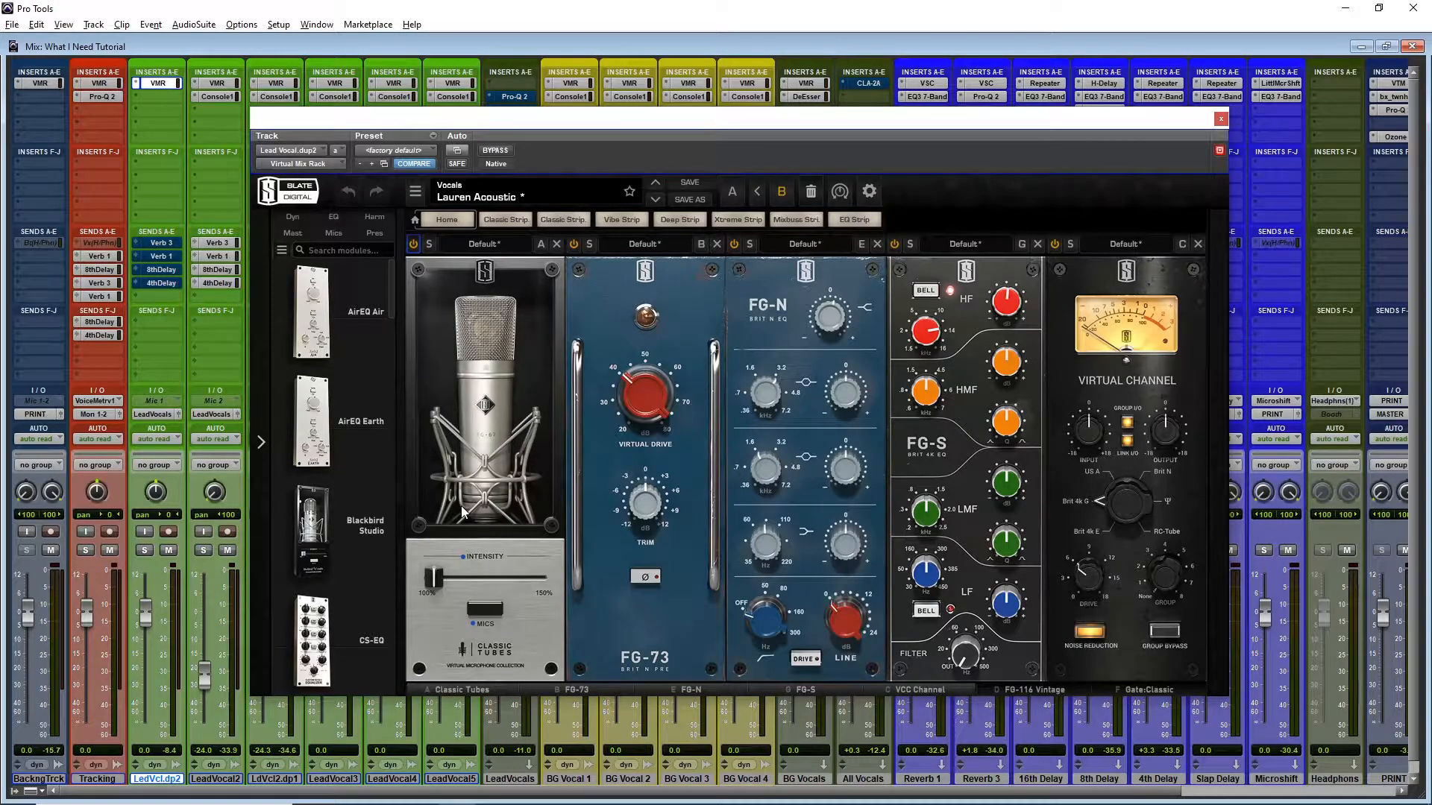
mouse_move(507, 443)
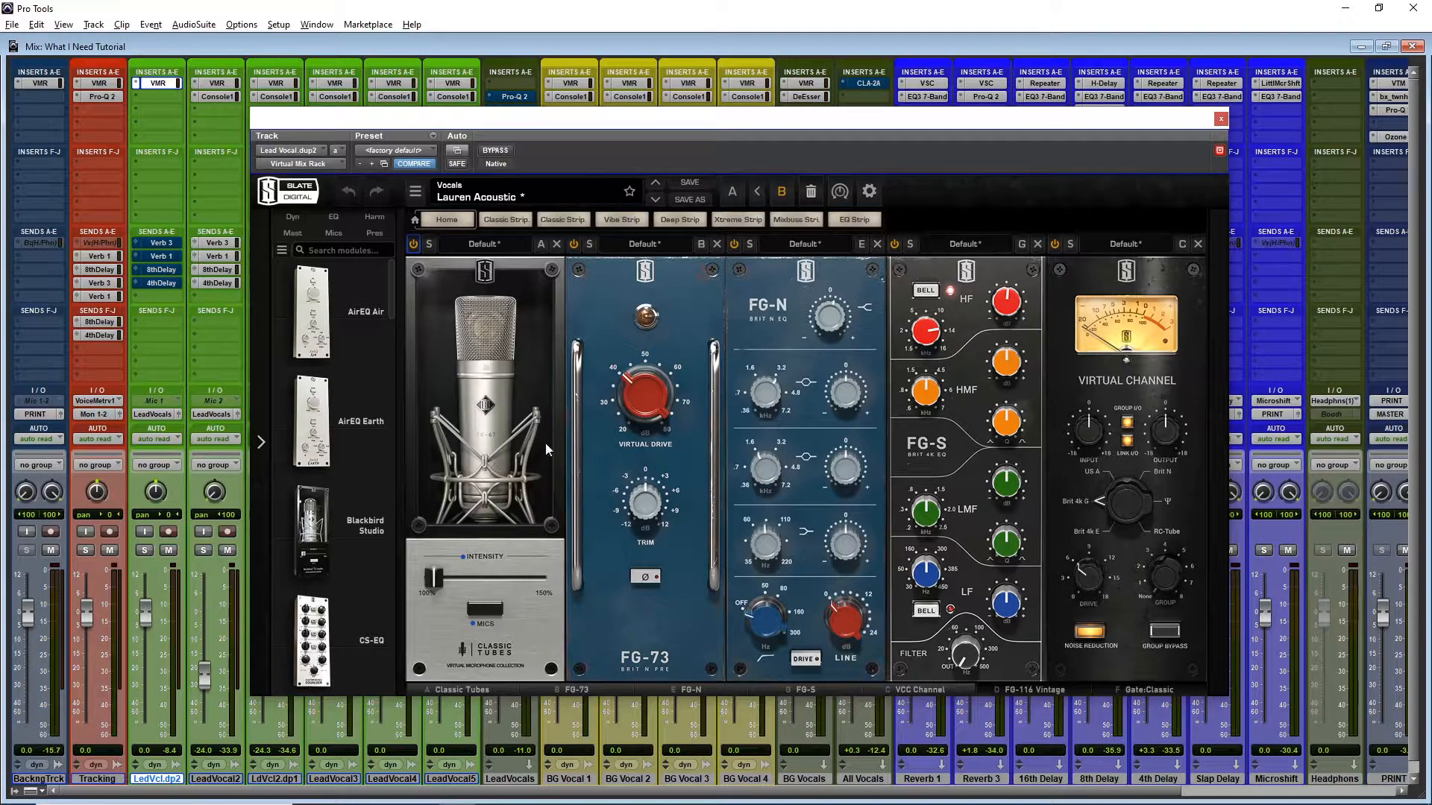
mouse_move(537, 444)
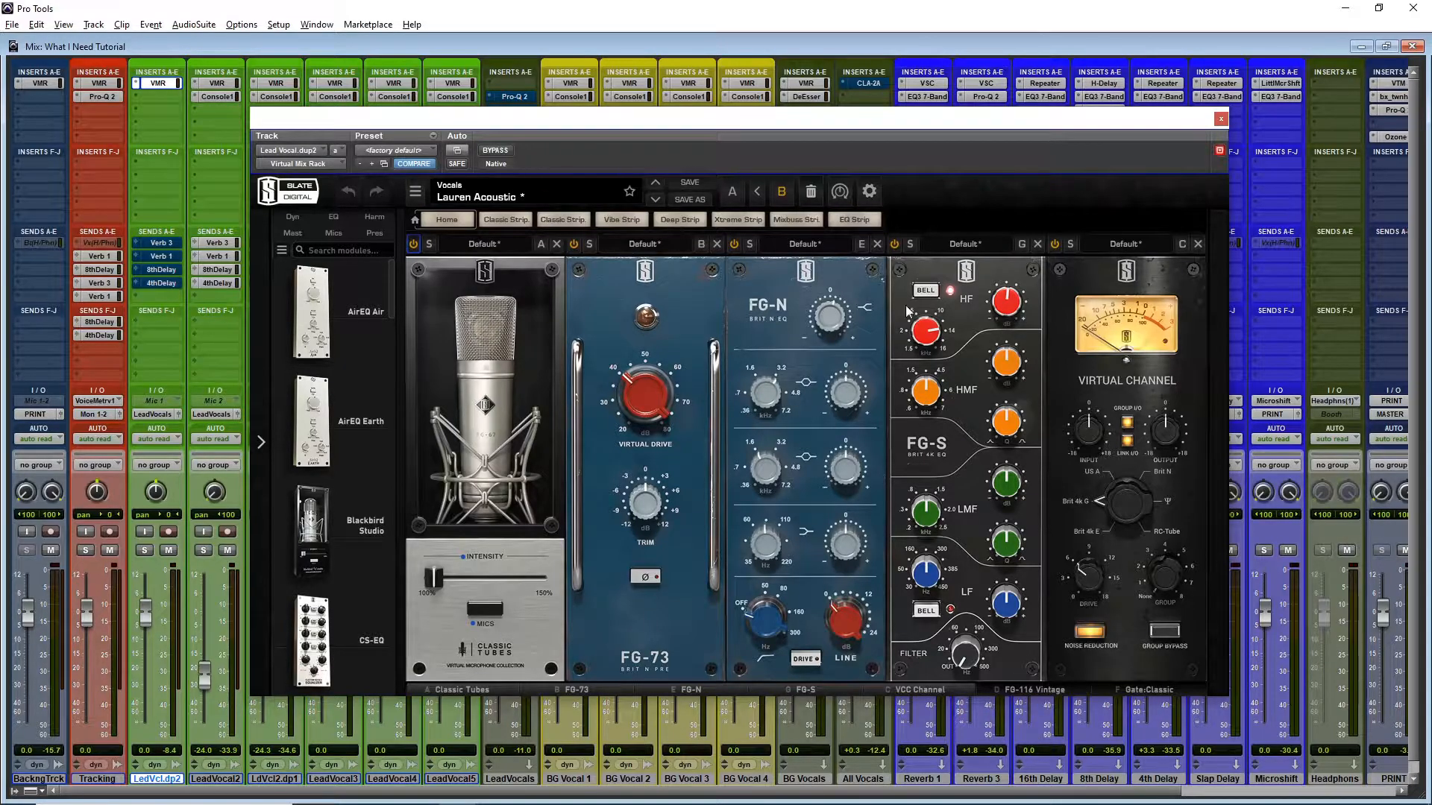
click(495, 151)
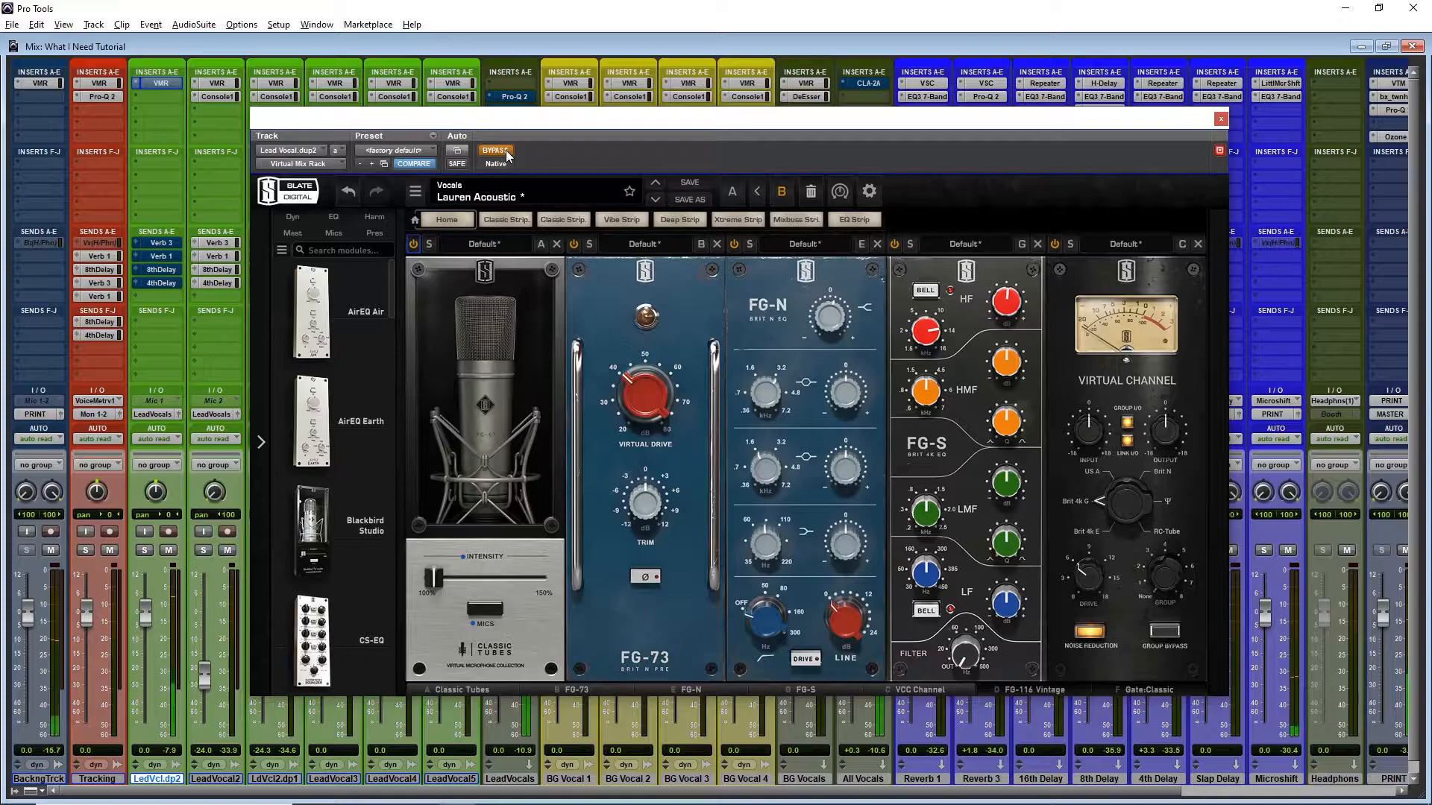
Take the vocal rack out of bypass and scroll the module strip to reveal FG-116 and the gate.
click(494, 150)
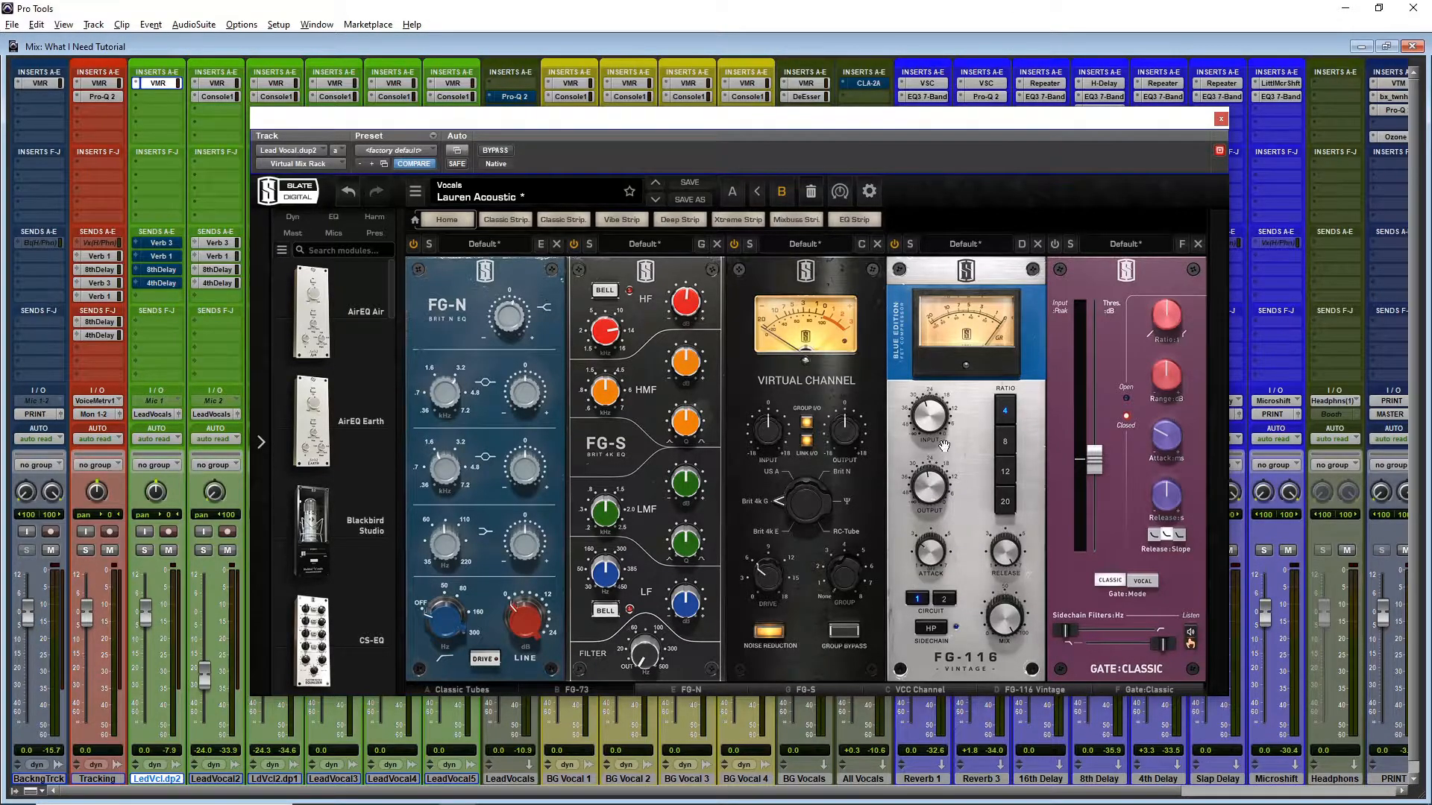
drag(740, 117, 683, 91)
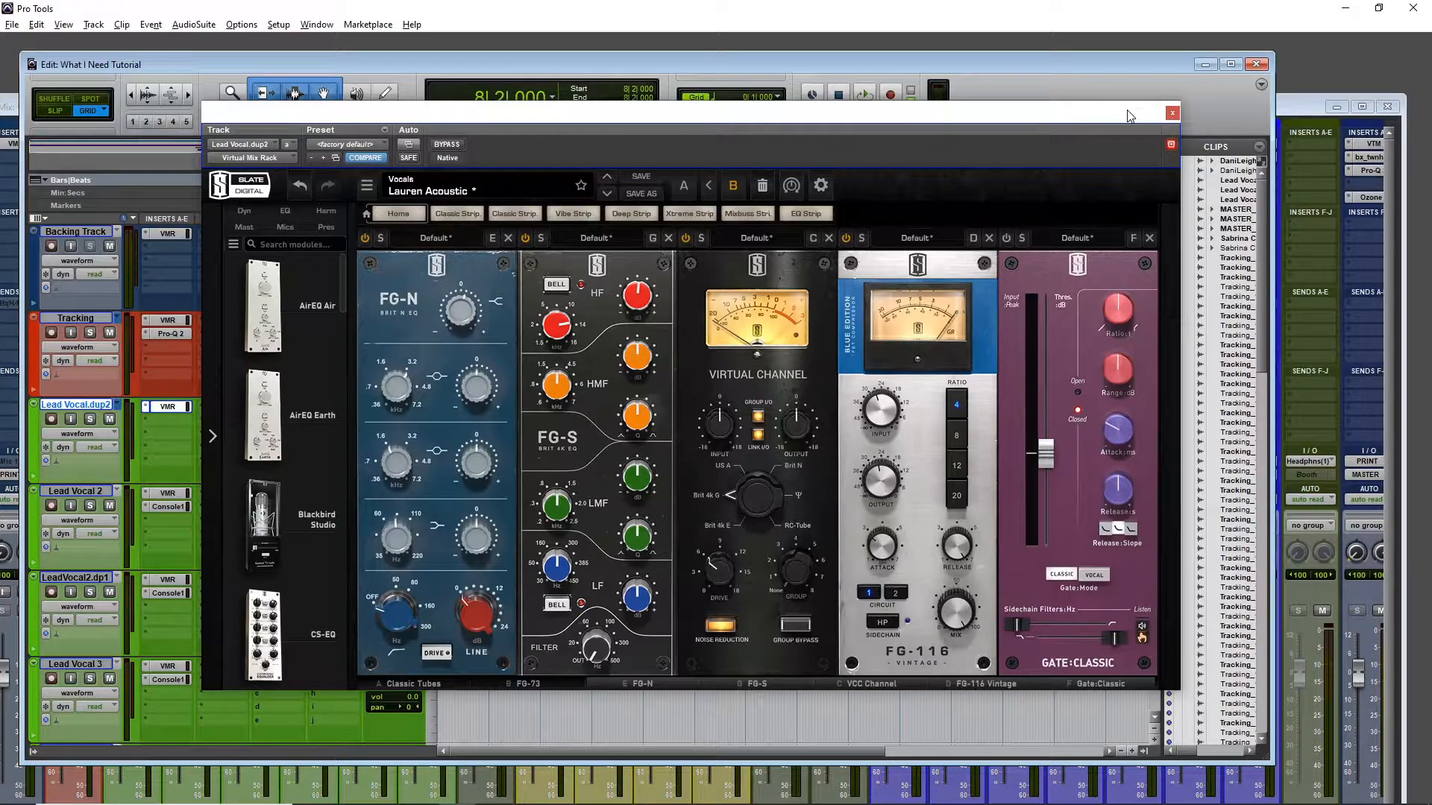
mouse_move(1170, 331)
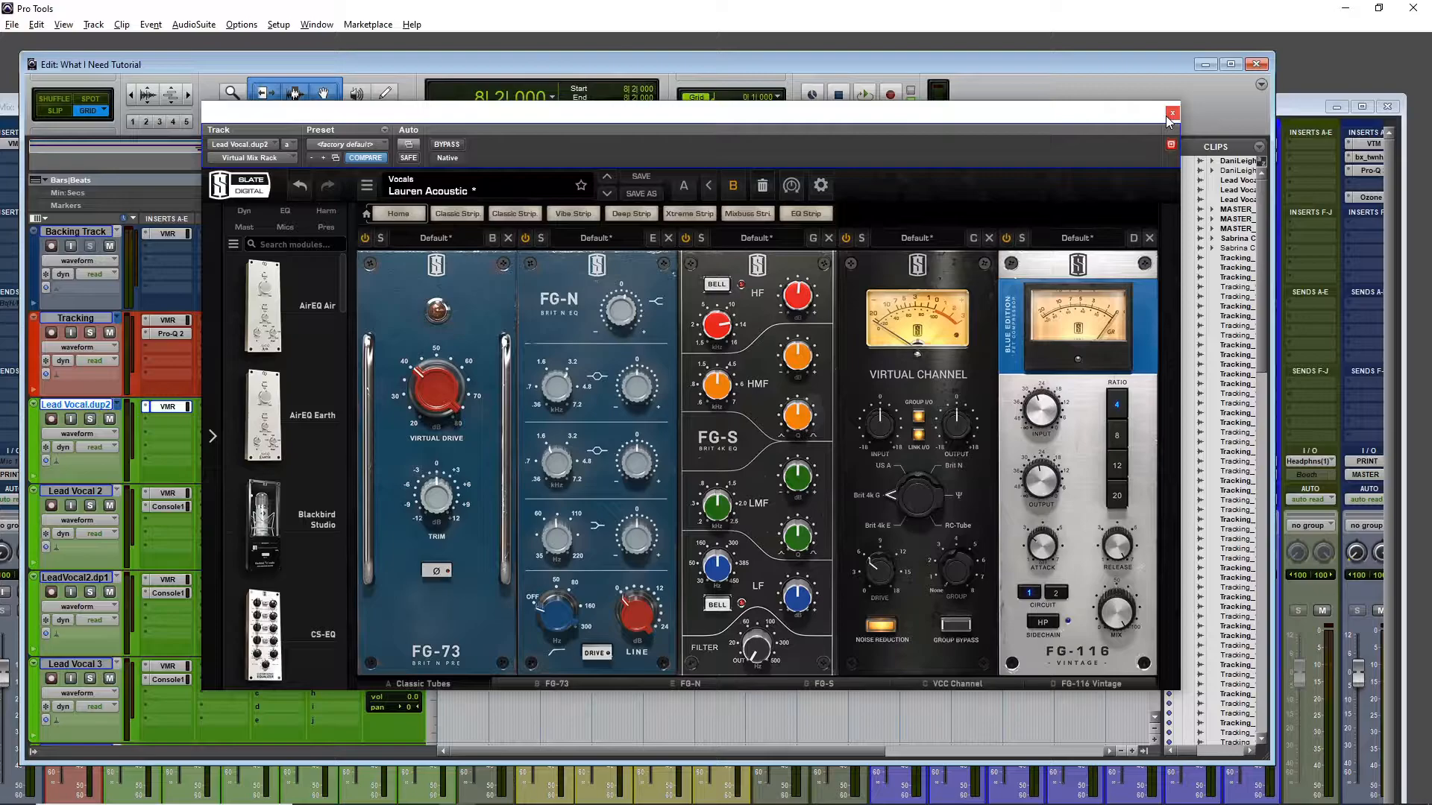
mouse_move(1173, 112)
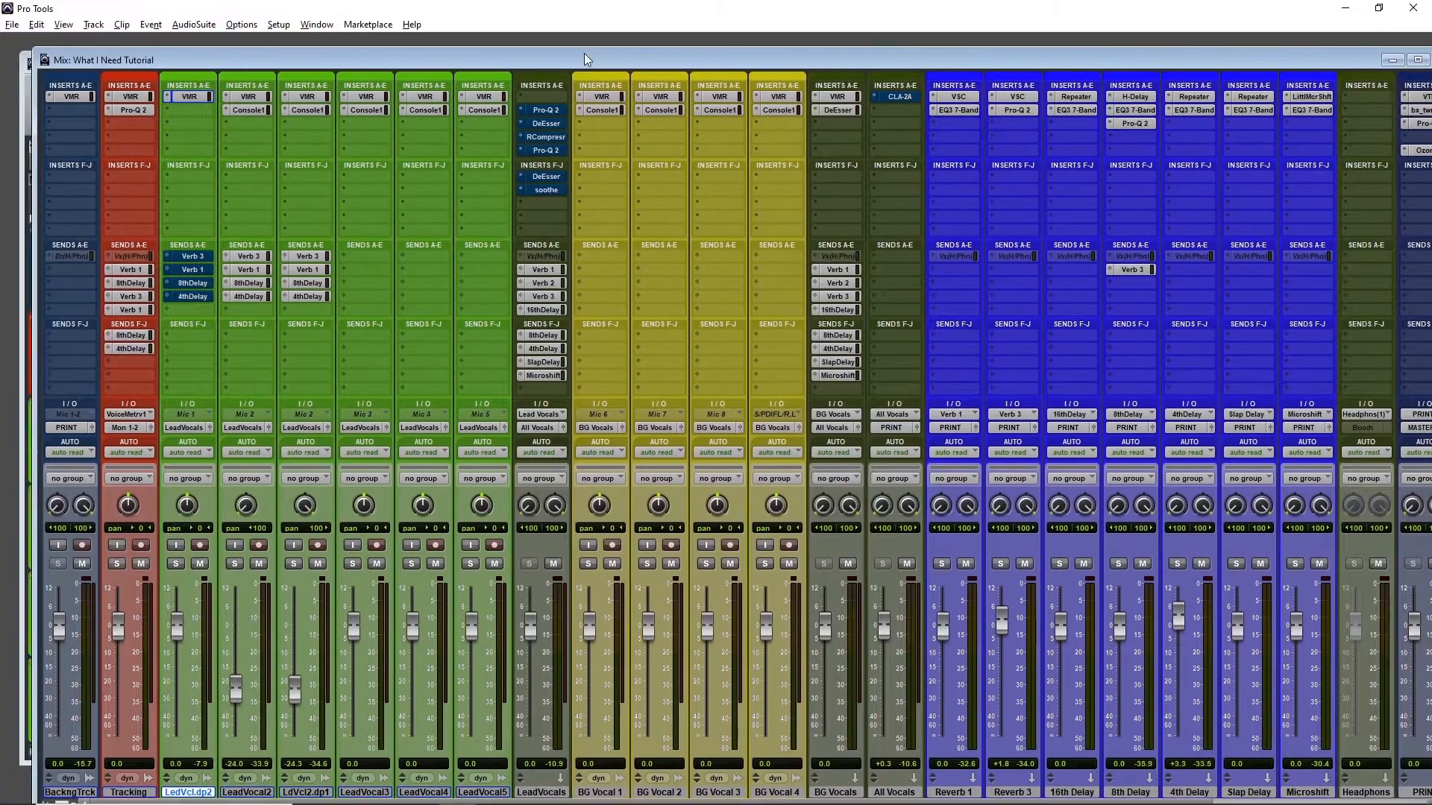
Show the Lead Vocals bus Pro-Q 2 low cut and the pink band's dip settings near 228 Hz.
click(545, 123)
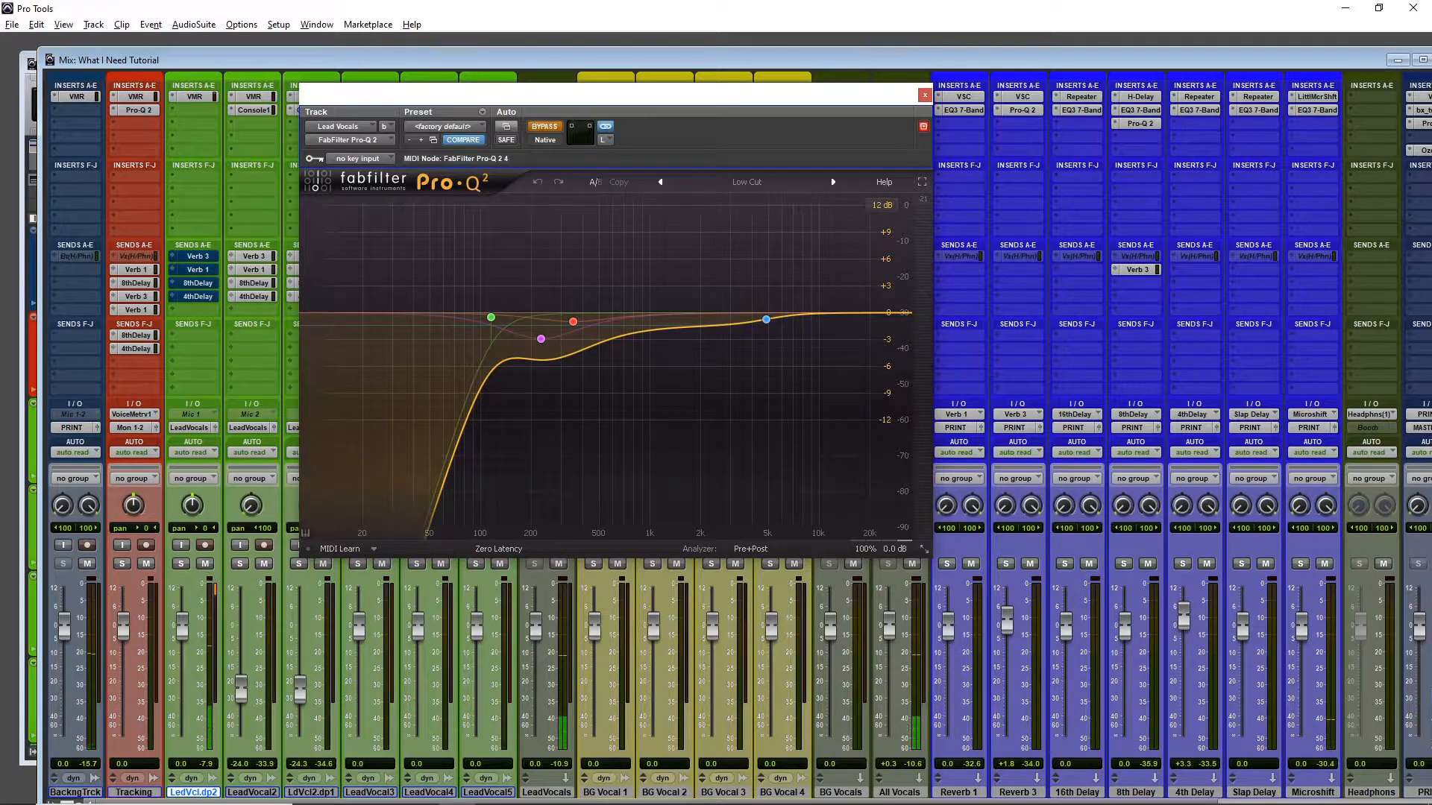
click(545, 126)
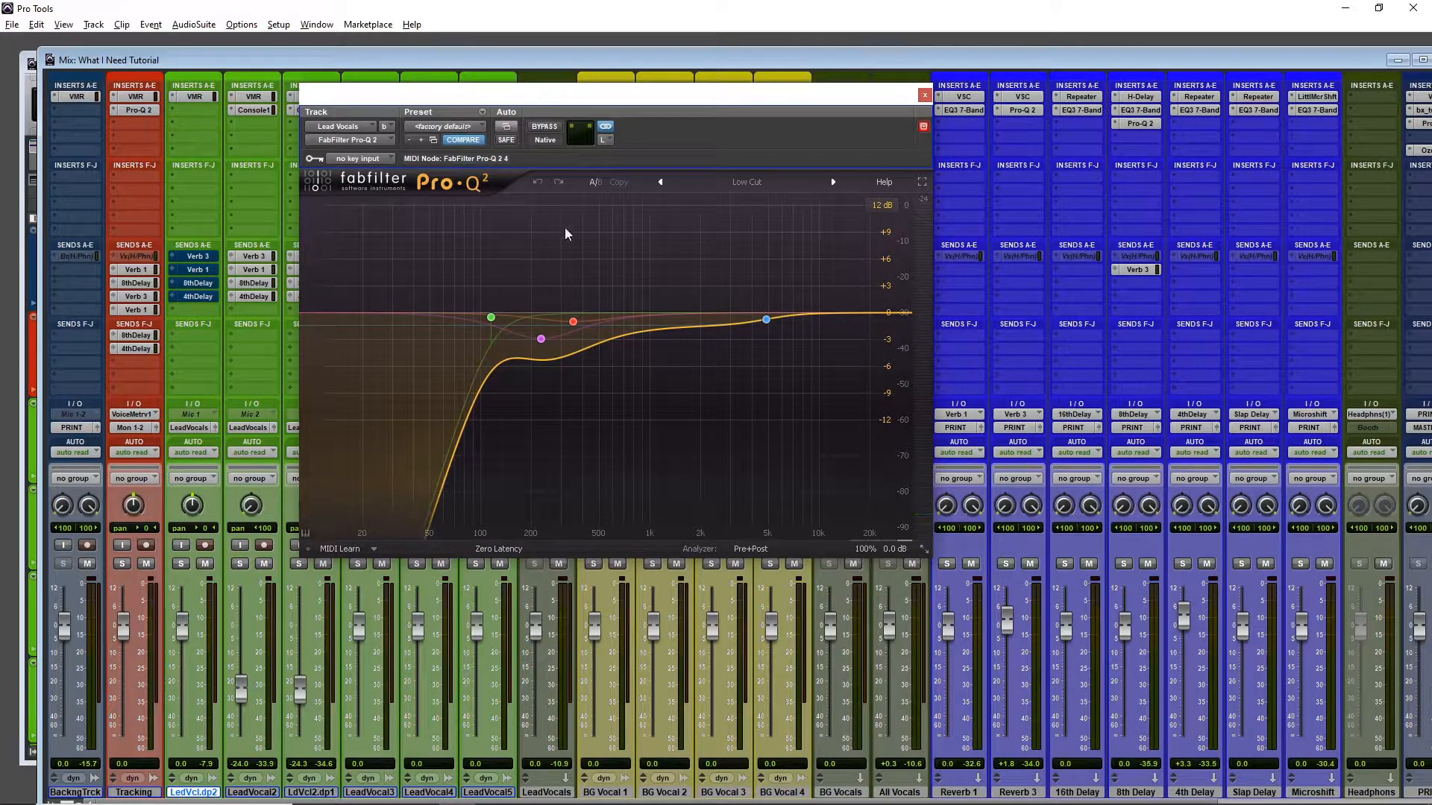
drag(573, 321, 540, 339)
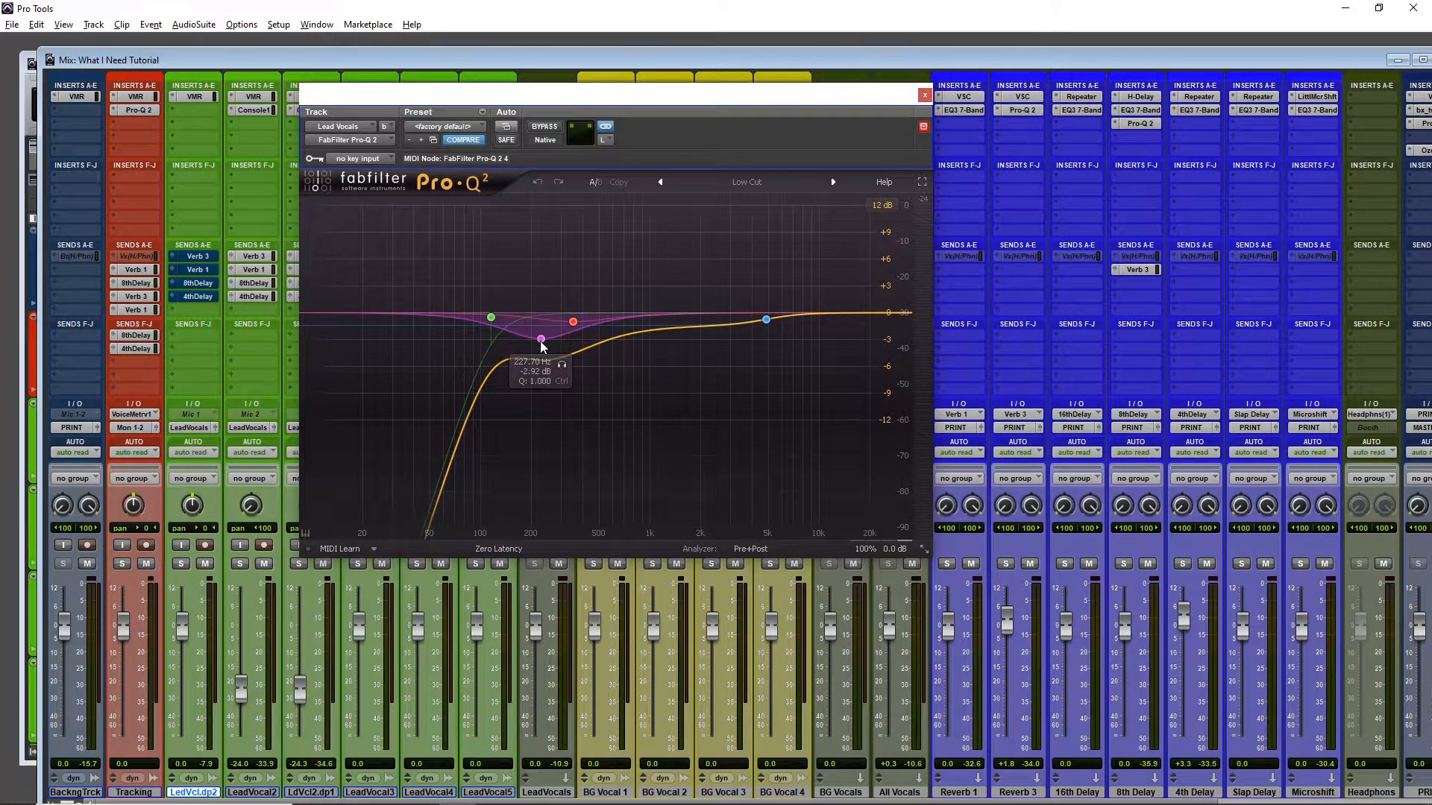
drag(541, 339, 684, 326)
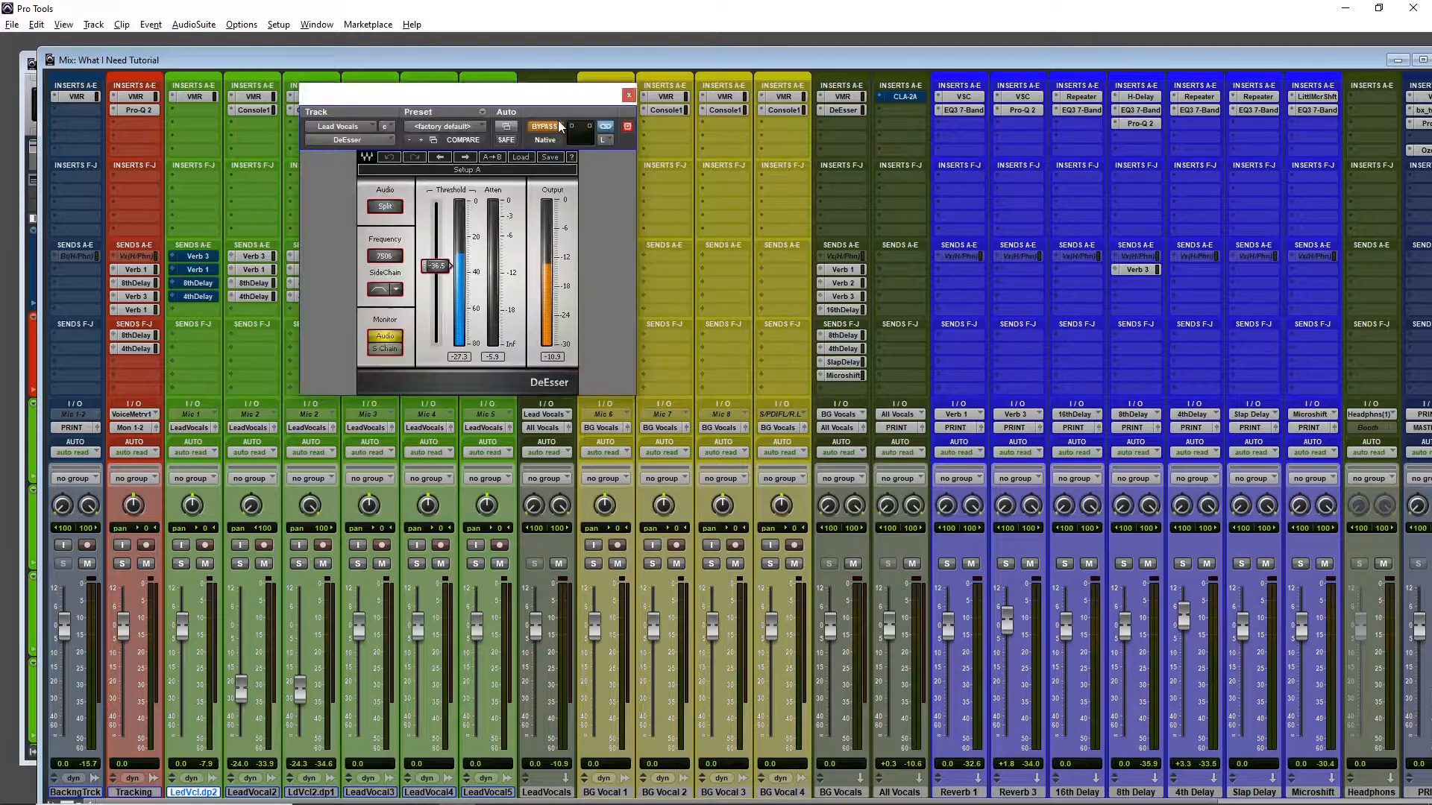
mouse_move(542, 125)
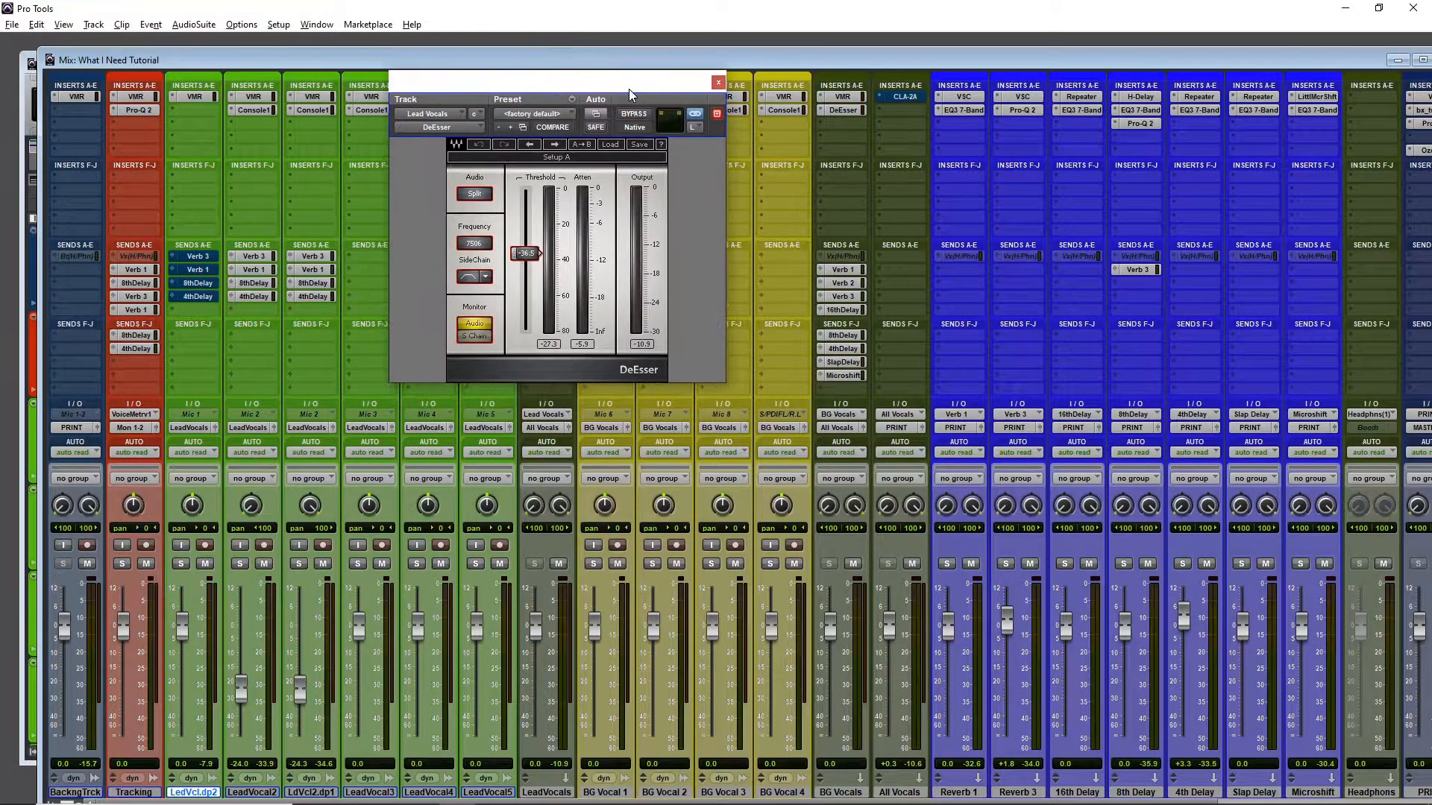
Move the de-esser aside, review the Renaissance Compressor, close it, and show the second DeEsser.
drag(558, 81, 886, 74)
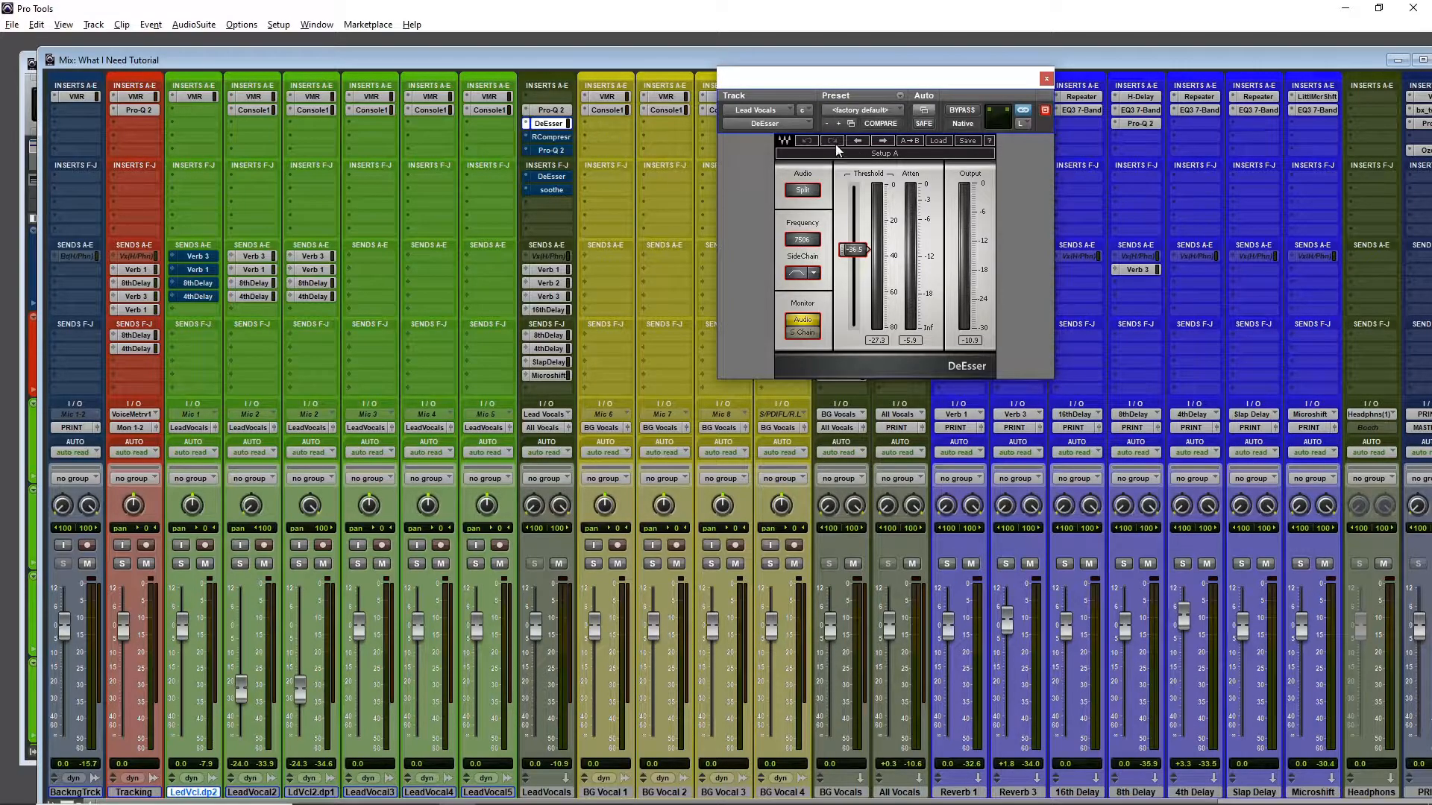
click(551, 137)
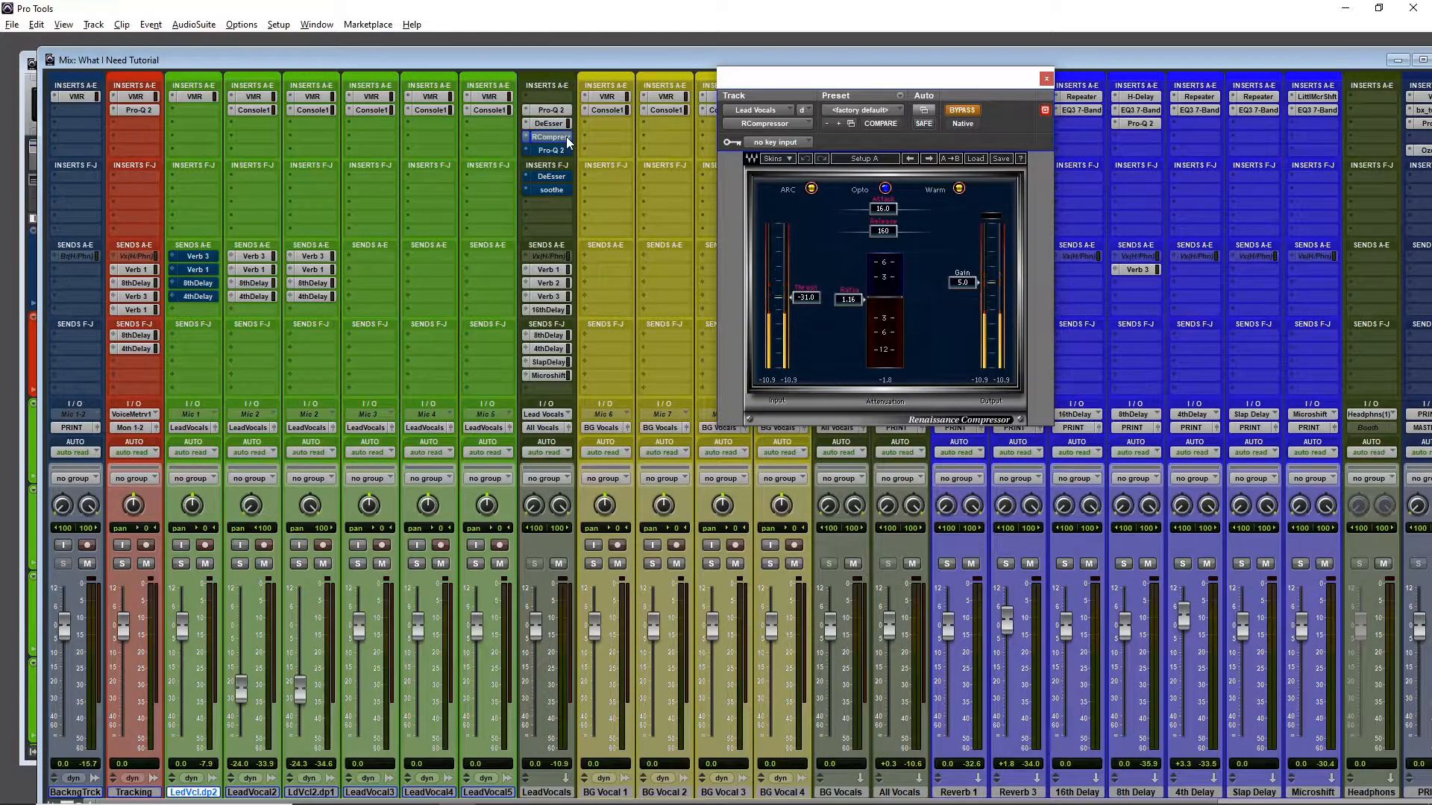
drag(883, 77, 664, 98)
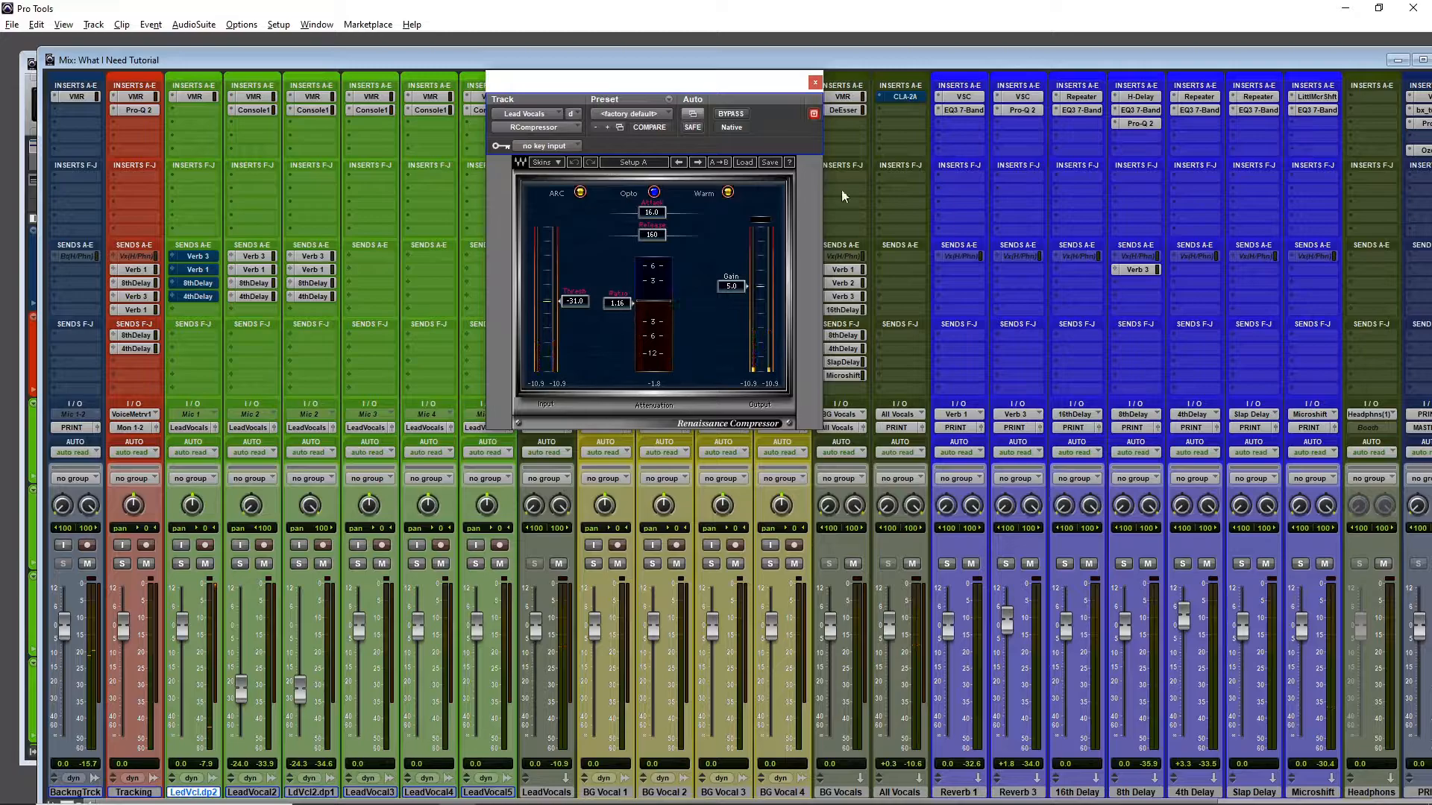
click(813, 81)
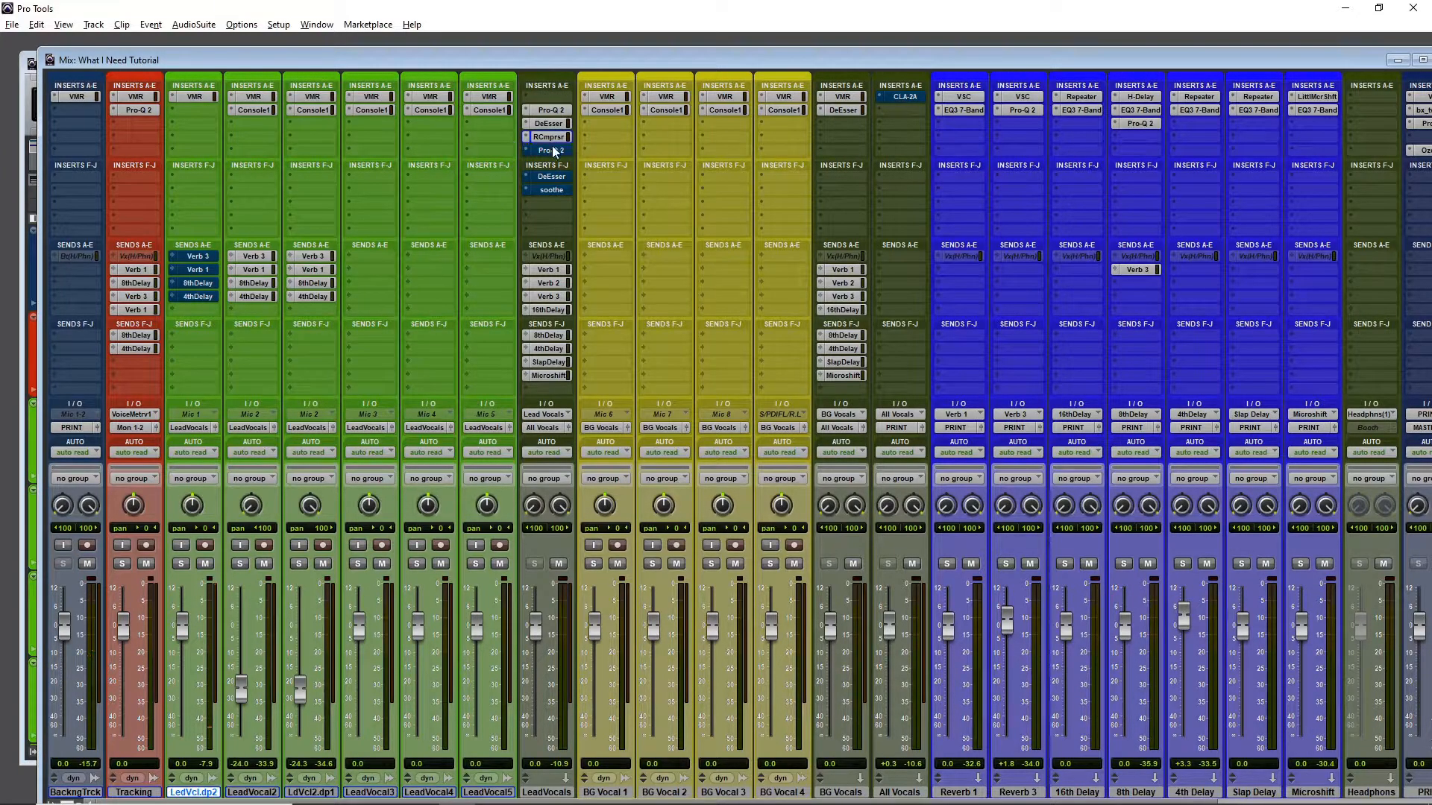
click(550, 151)
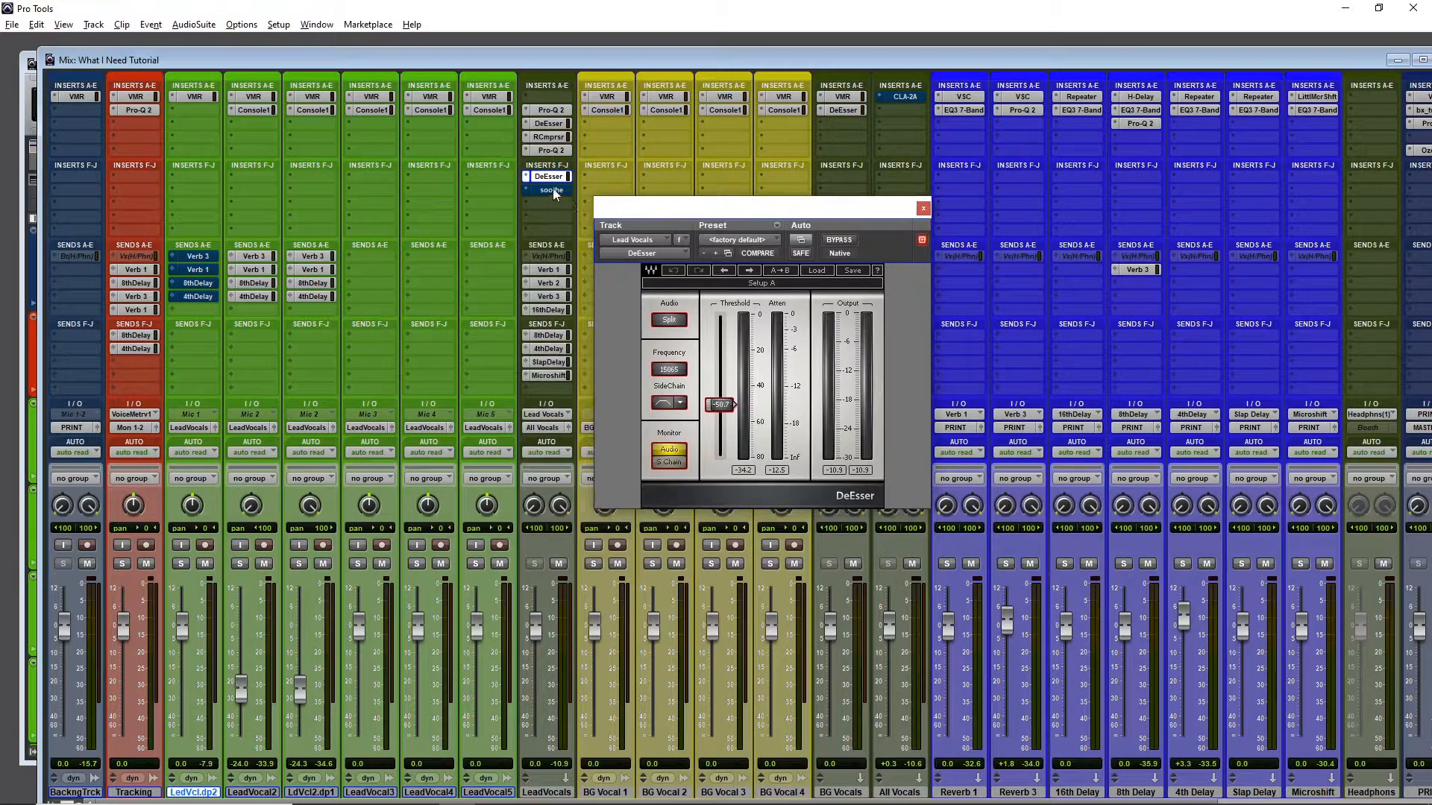
View the soothe plugin on Lead Vocals, then the CLA-2A compressor on the All Vocals bus.
click(549, 190)
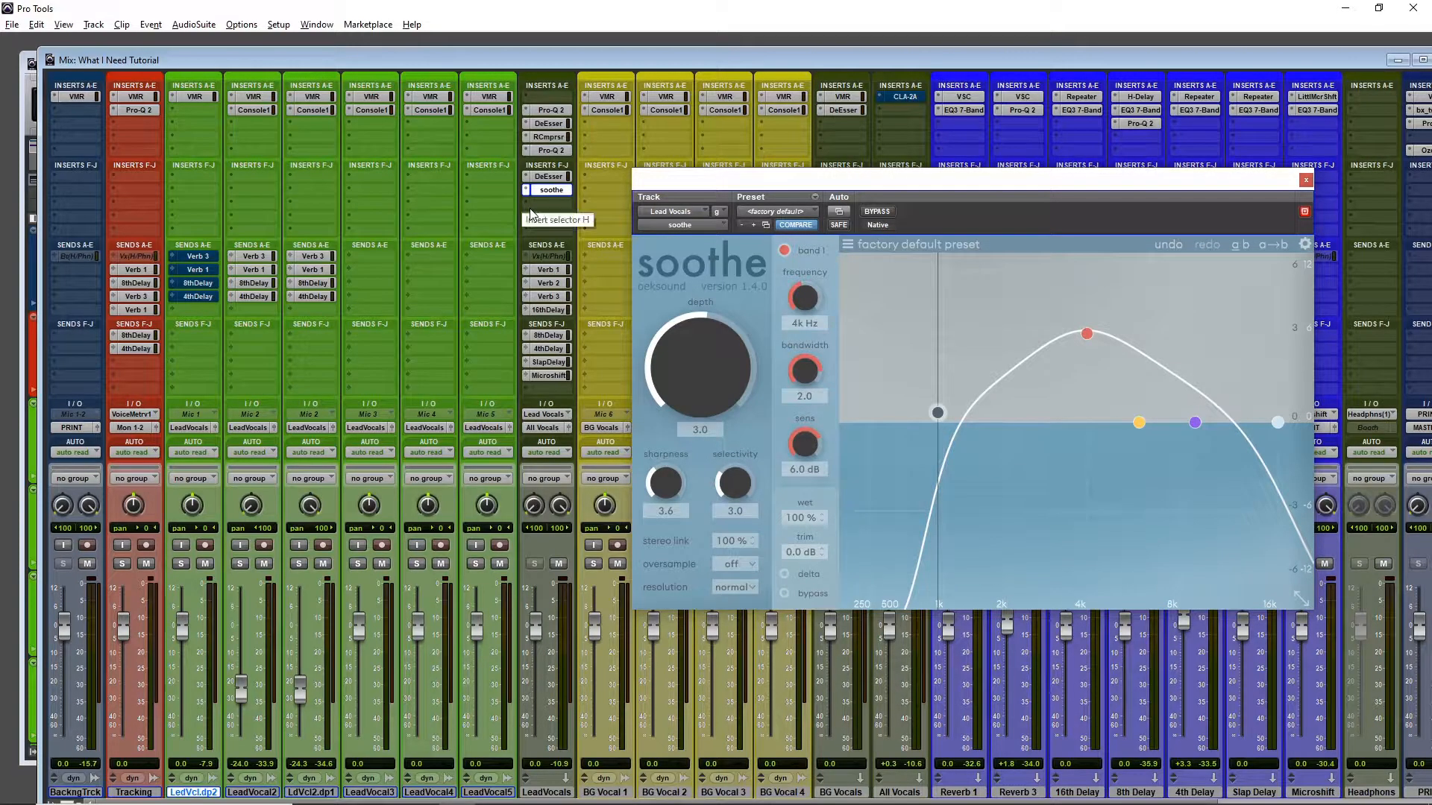
mouse_move(553, 64)
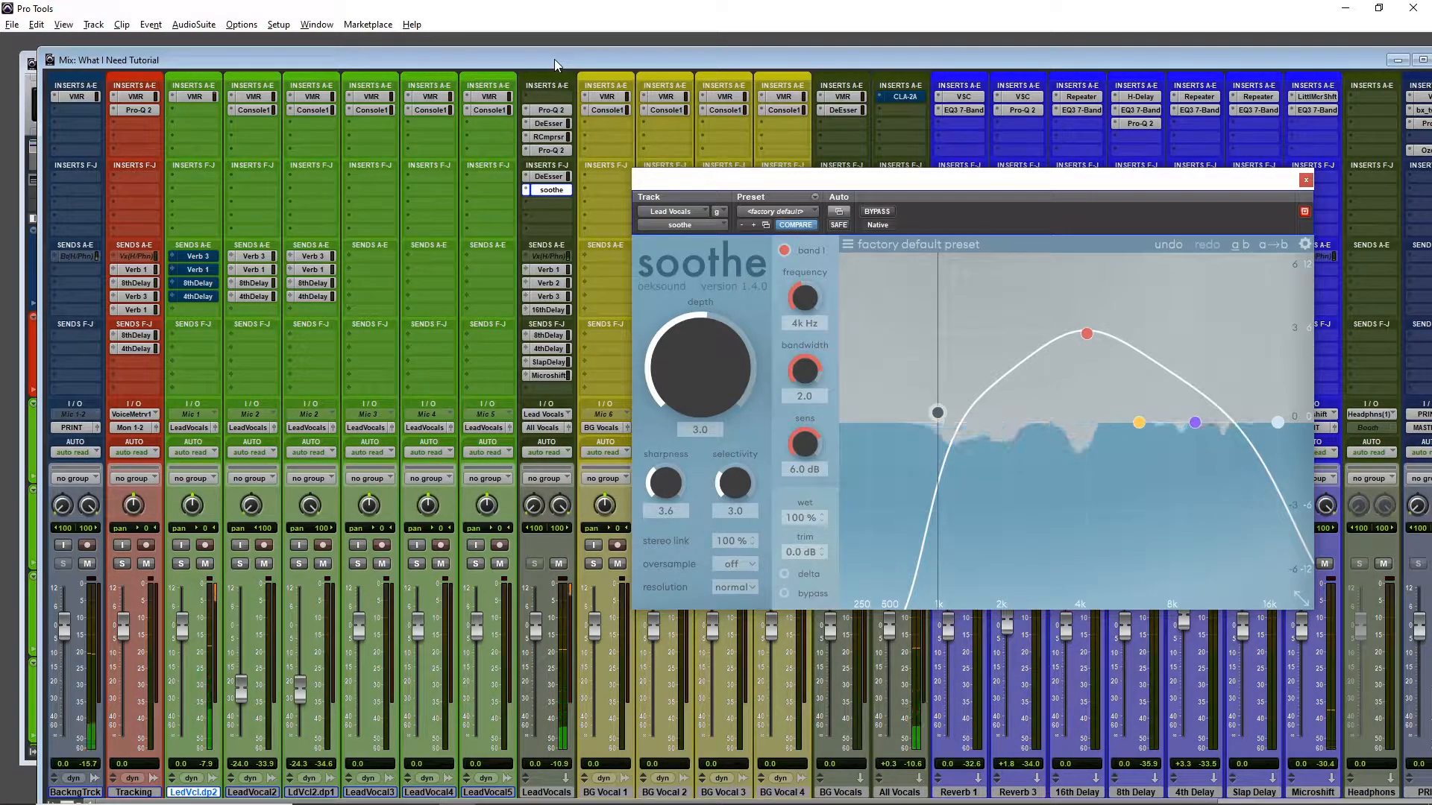
click(899, 97)
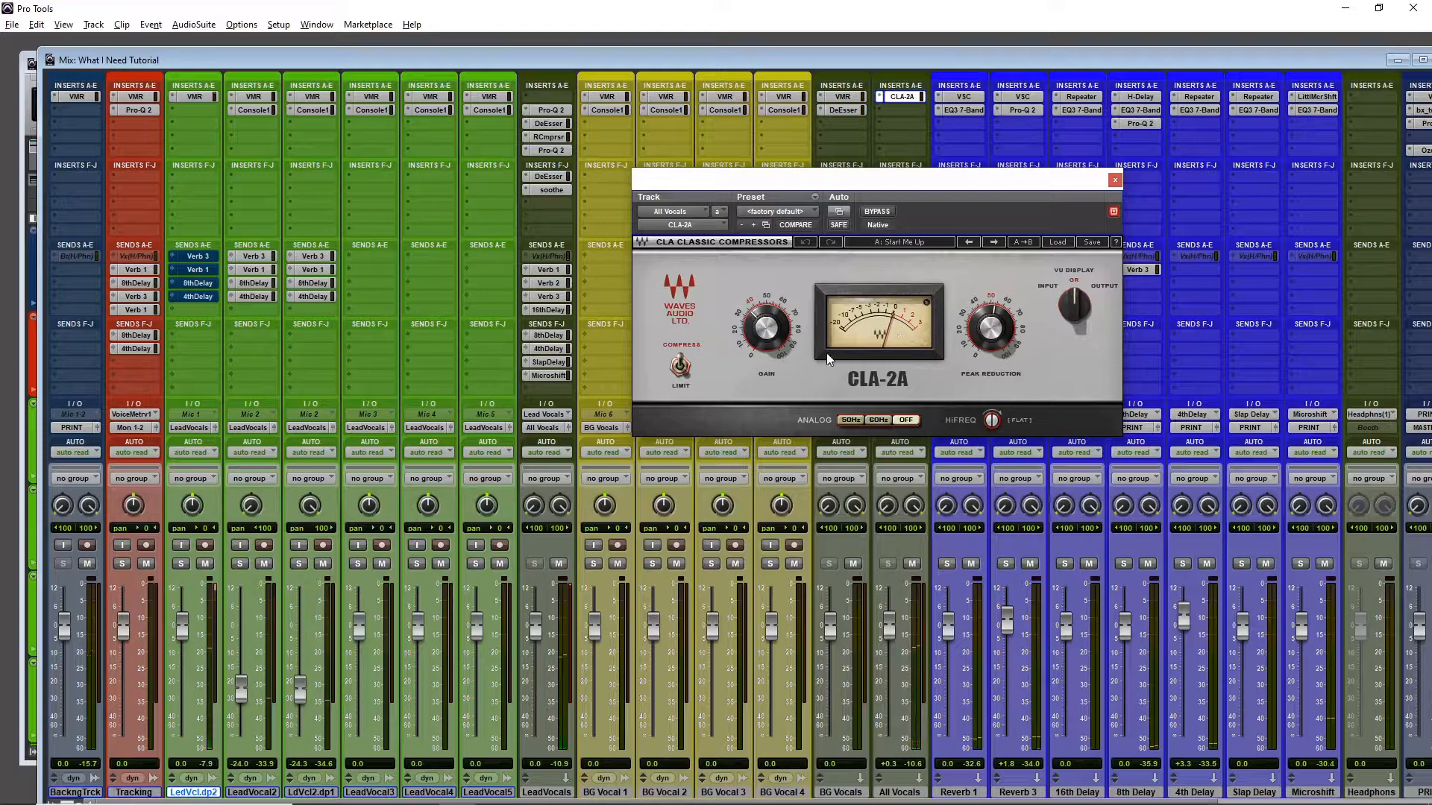
mouse_move(916, 381)
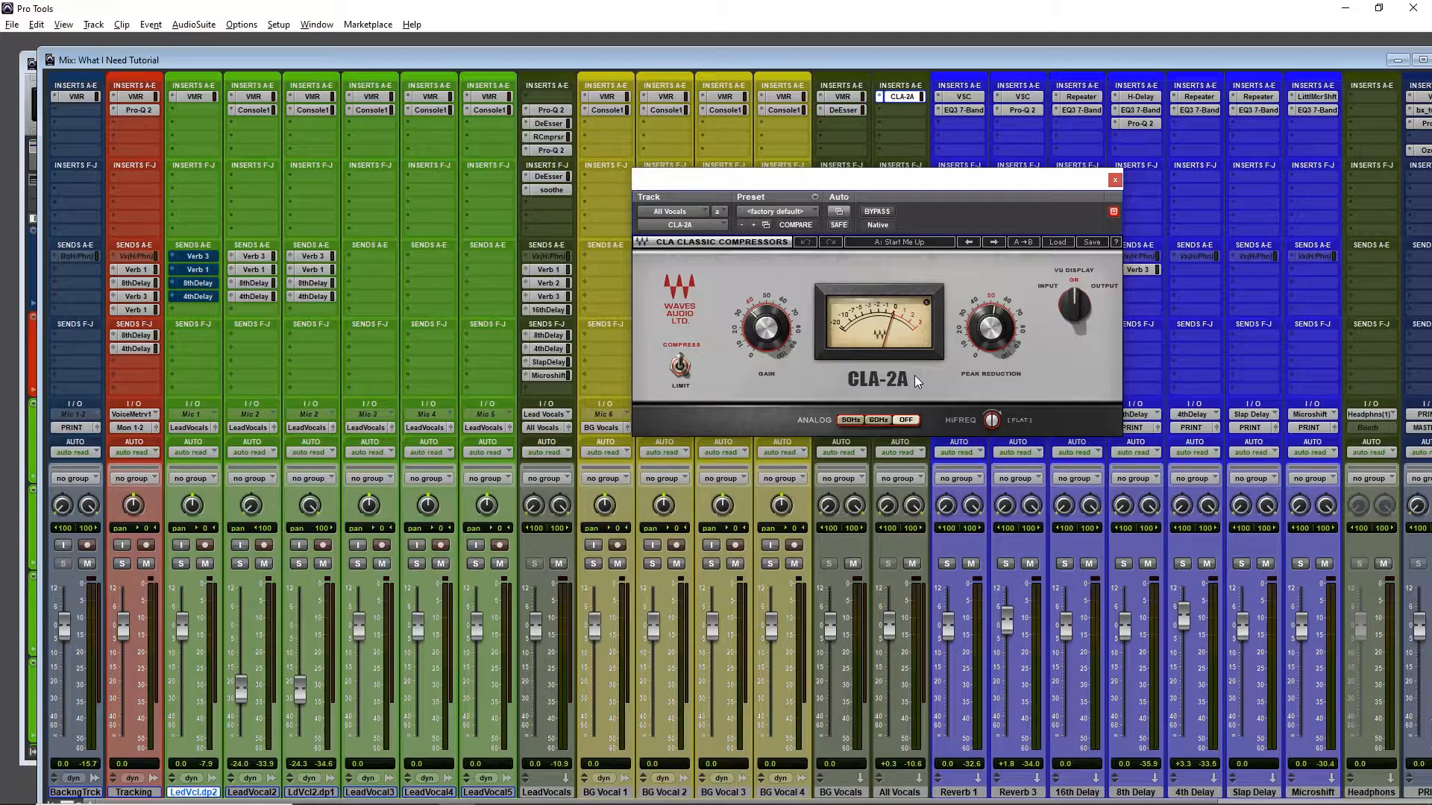
mouse_move(703, 177)
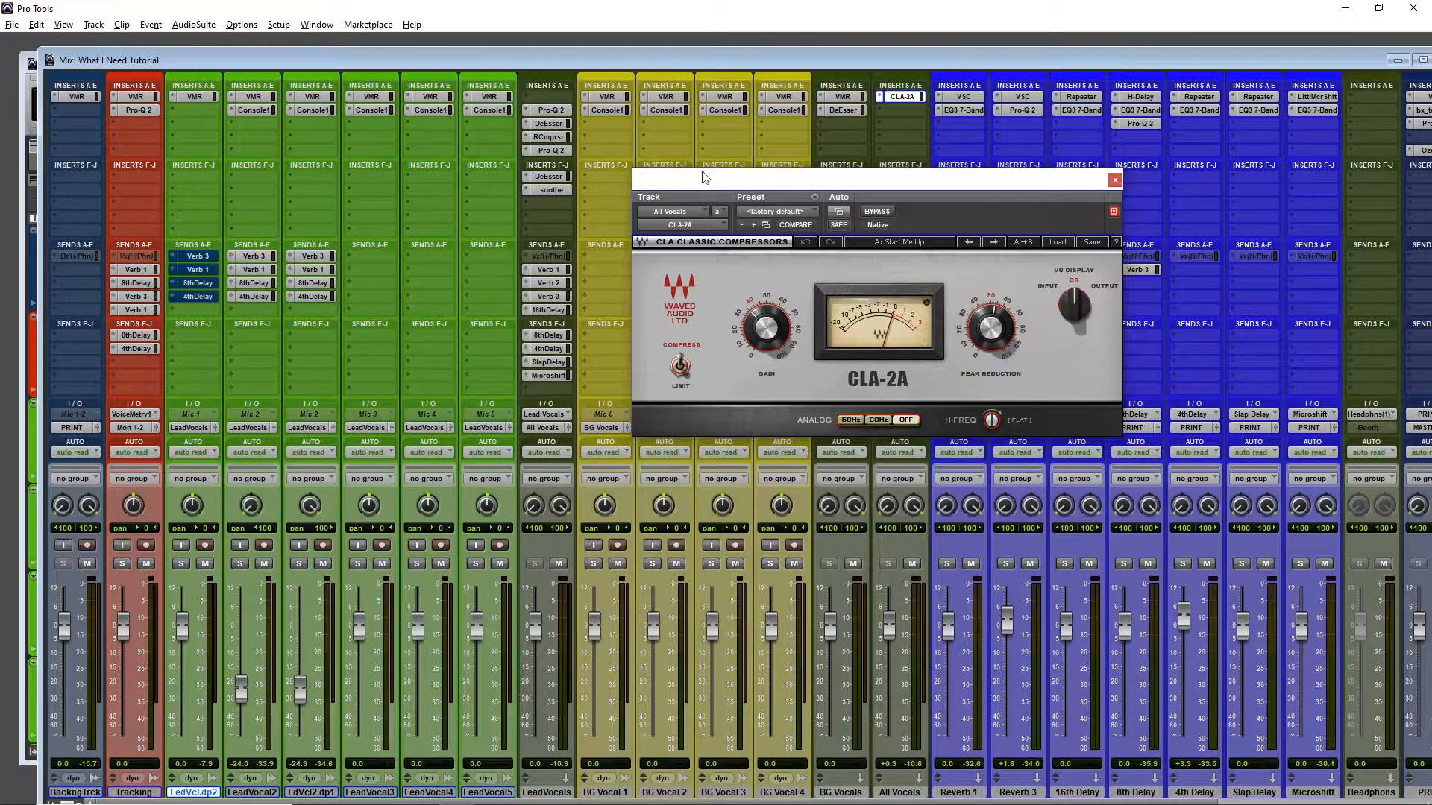
Close the All Vocals CLA-2A window to return to the full mixer.
click(1115, 180)
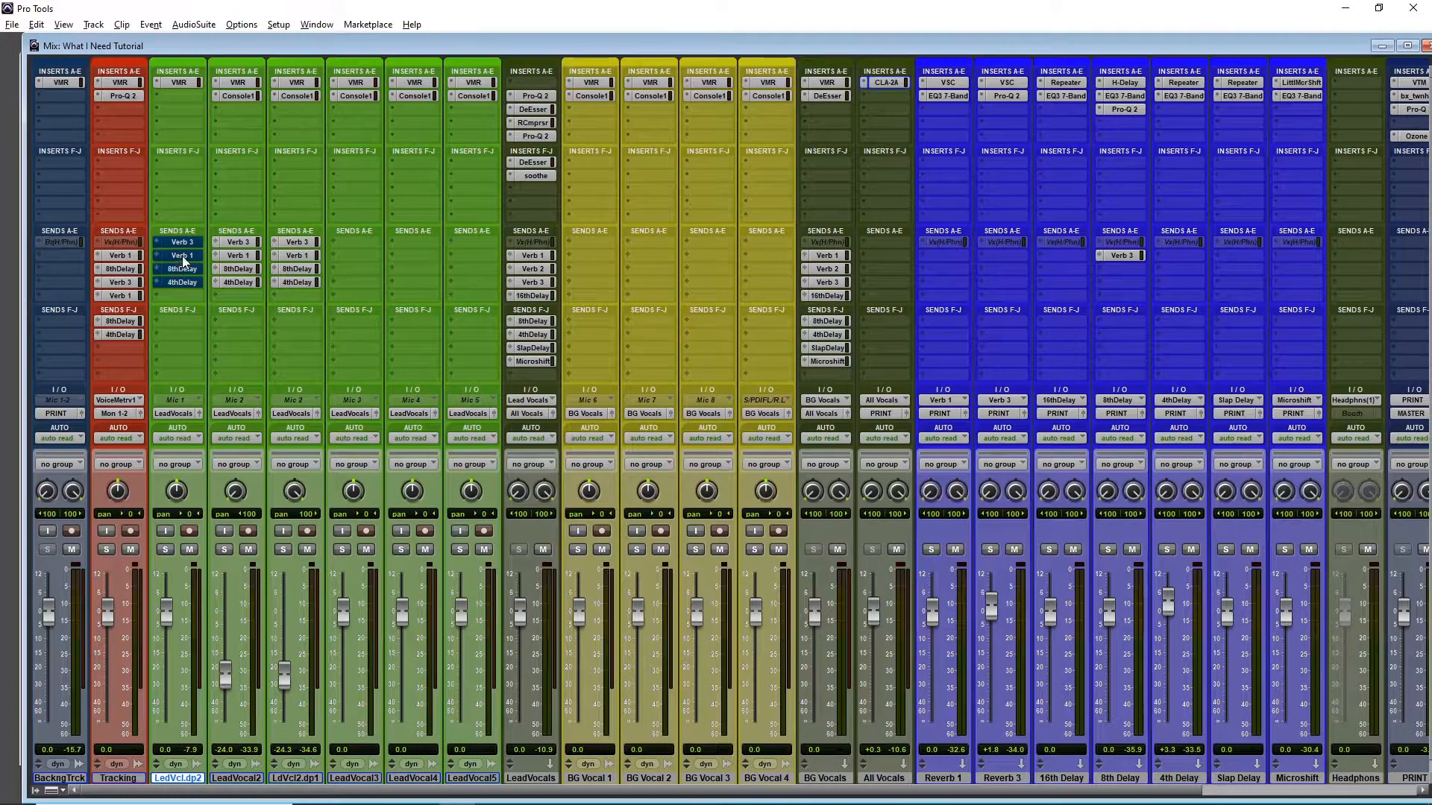
Show the LedVcl.dp2 Verb 1 send with its VerbSuite Classics wood room reverb.
click(180, 255)
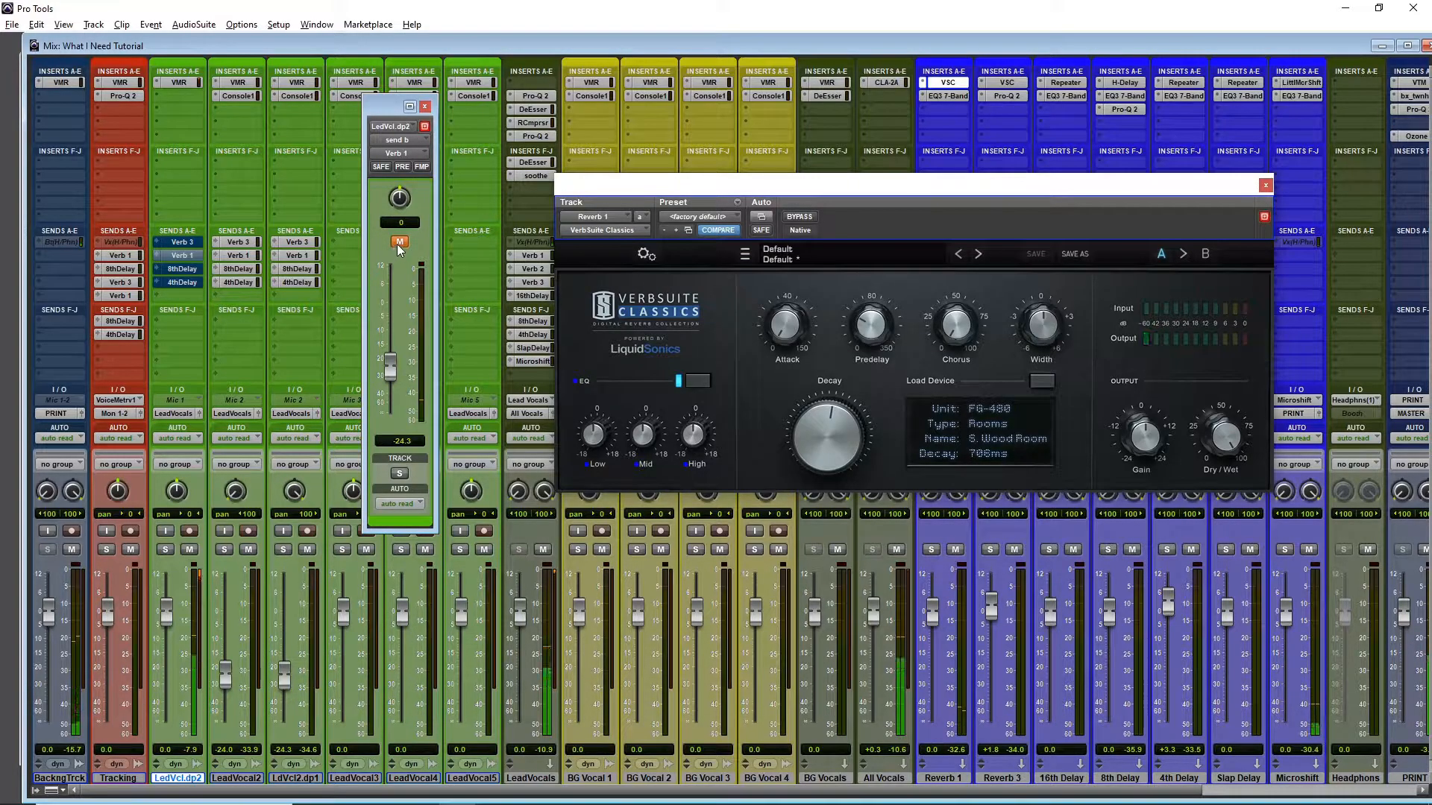
click(400, 242)
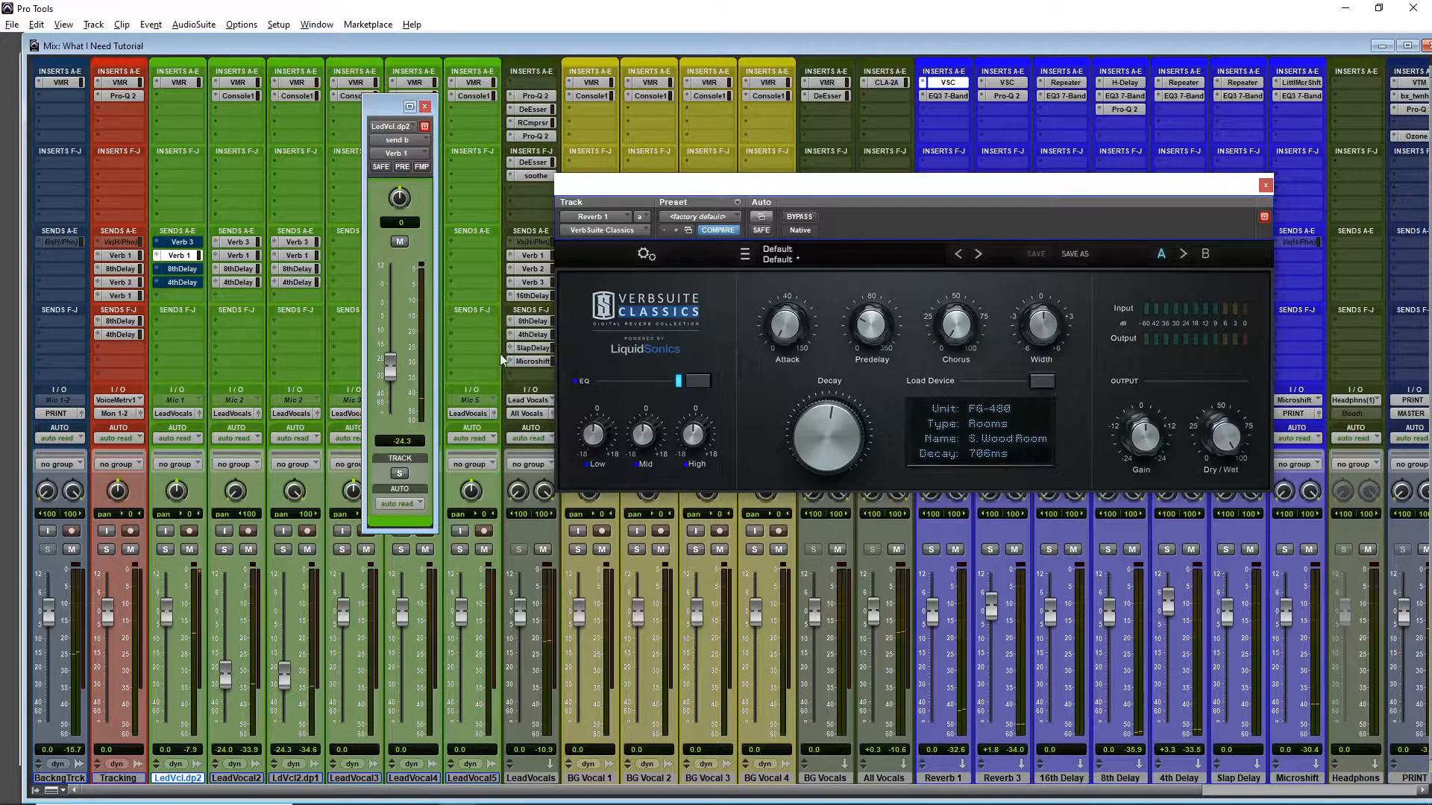
mouse_move(1023, 451)
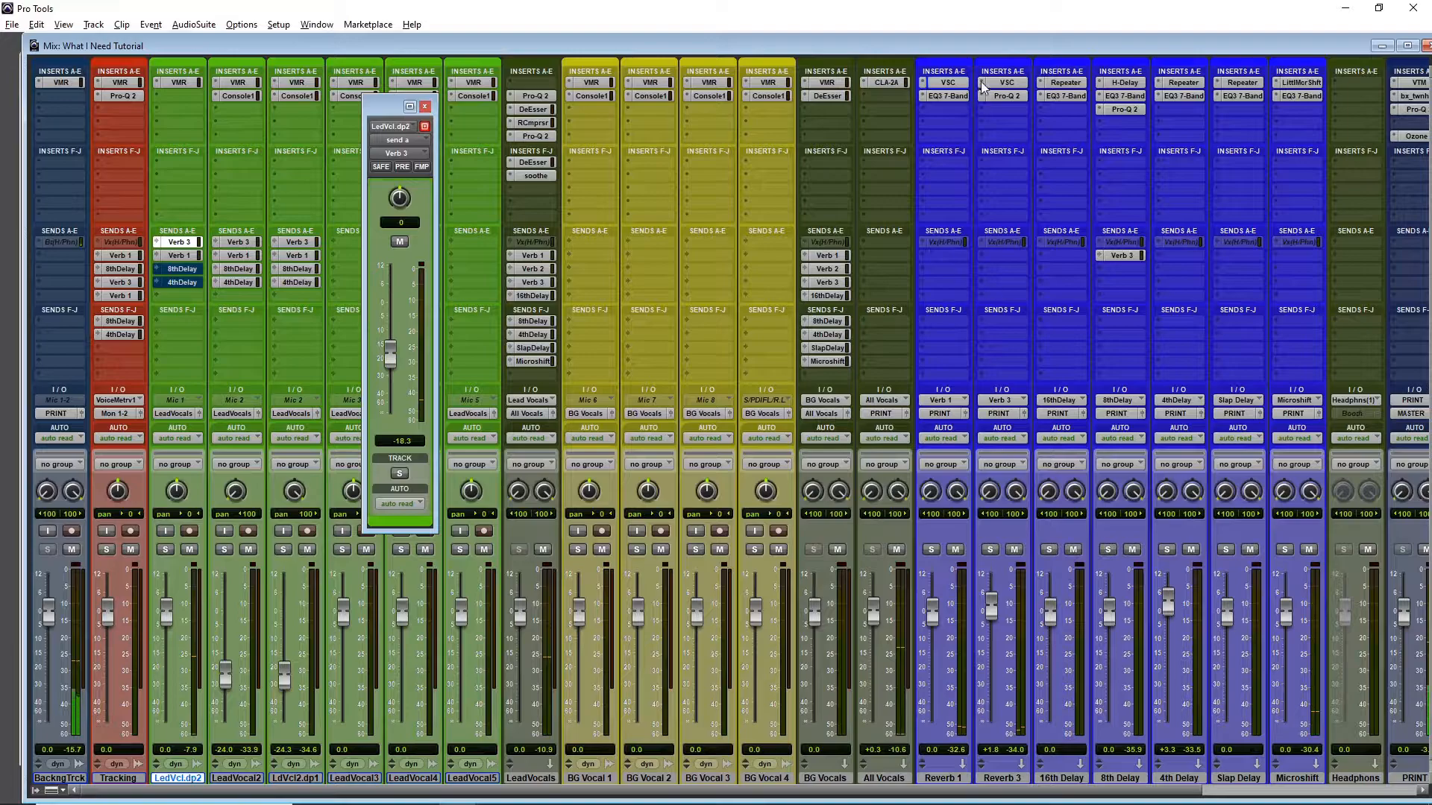
Review the Reverb 3 VSC compressor, compare Reverb 1 EQ3 7-Band with Reverb 3 Pro-Q 2, then close the EQ.
click(1002, 82)
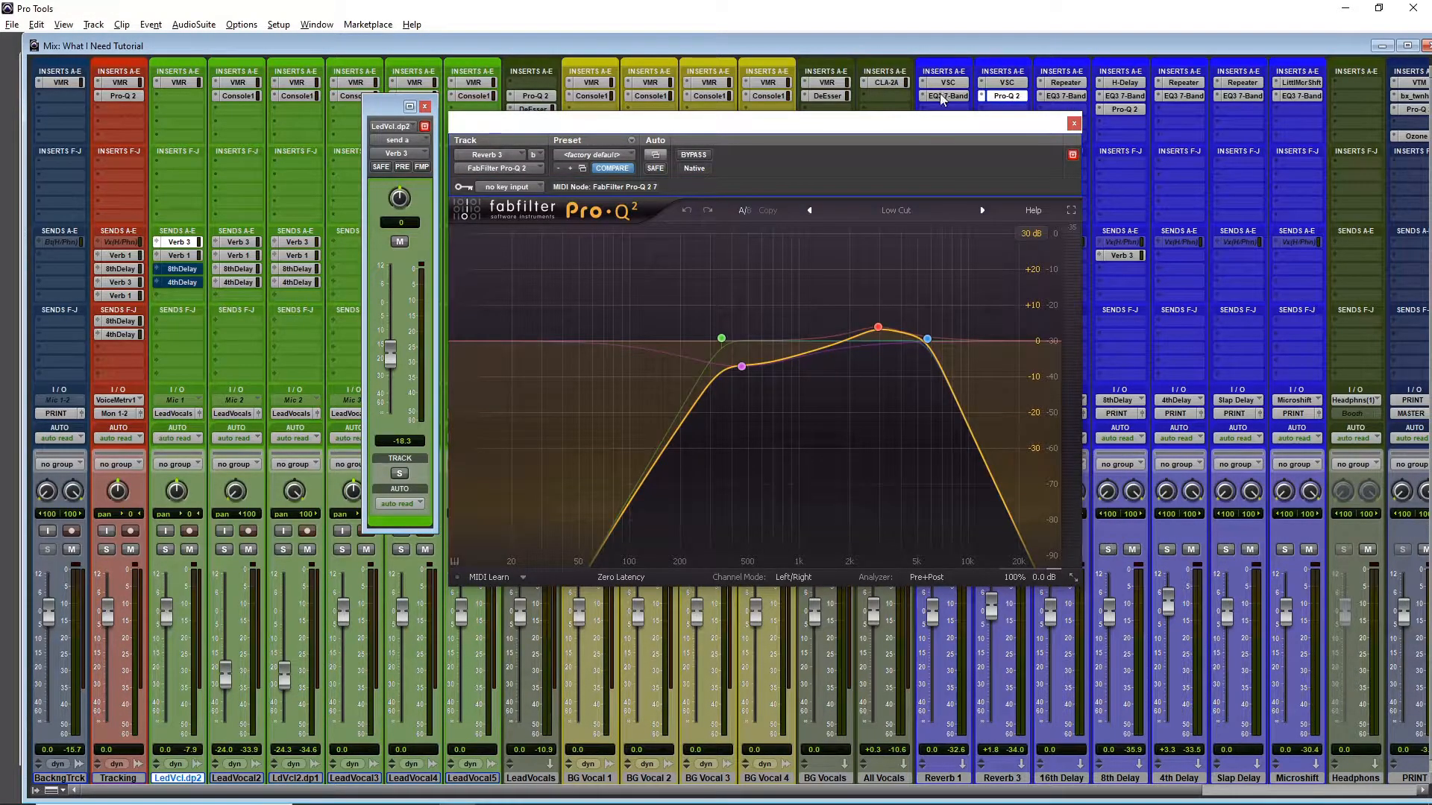
click(949, 96)
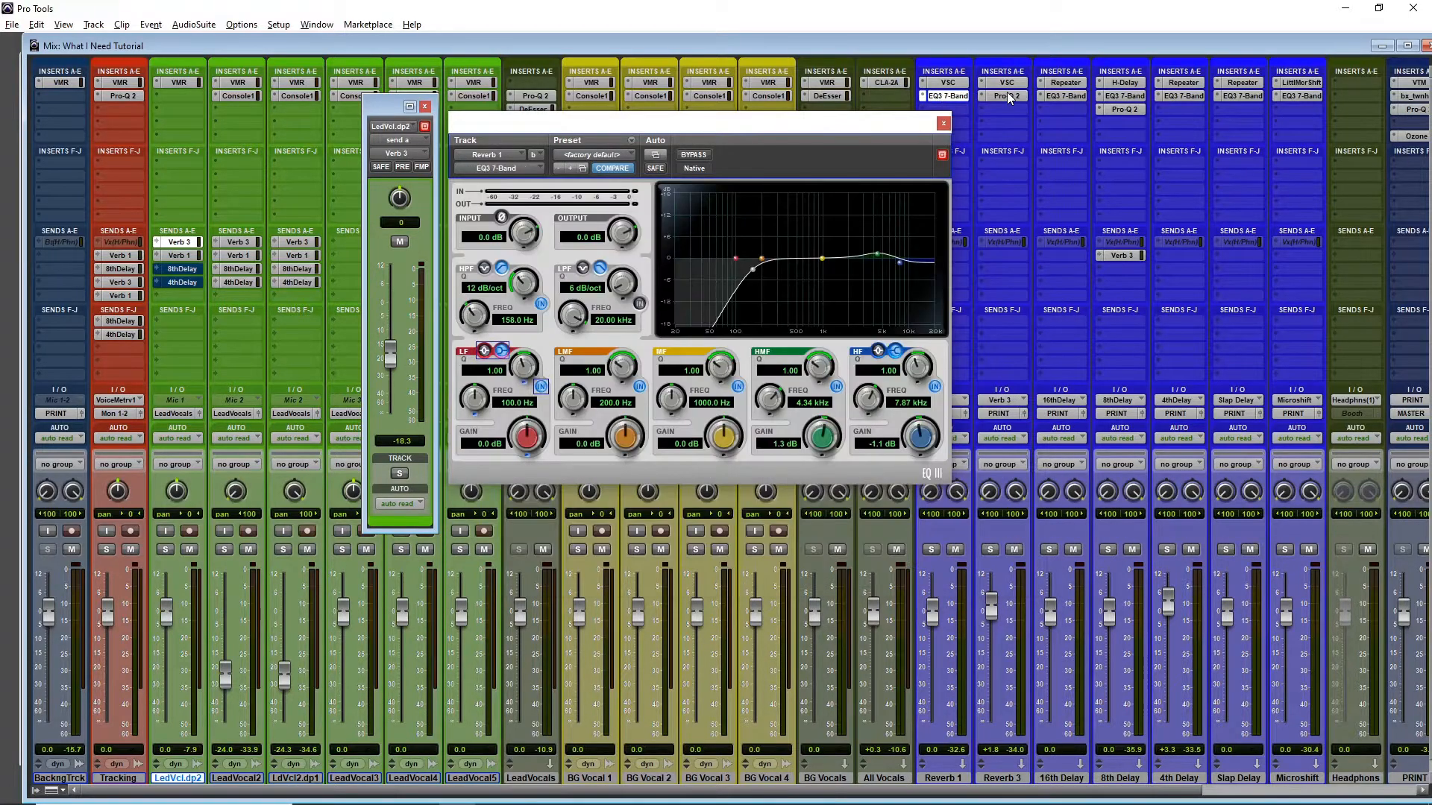
click(1003, 97)
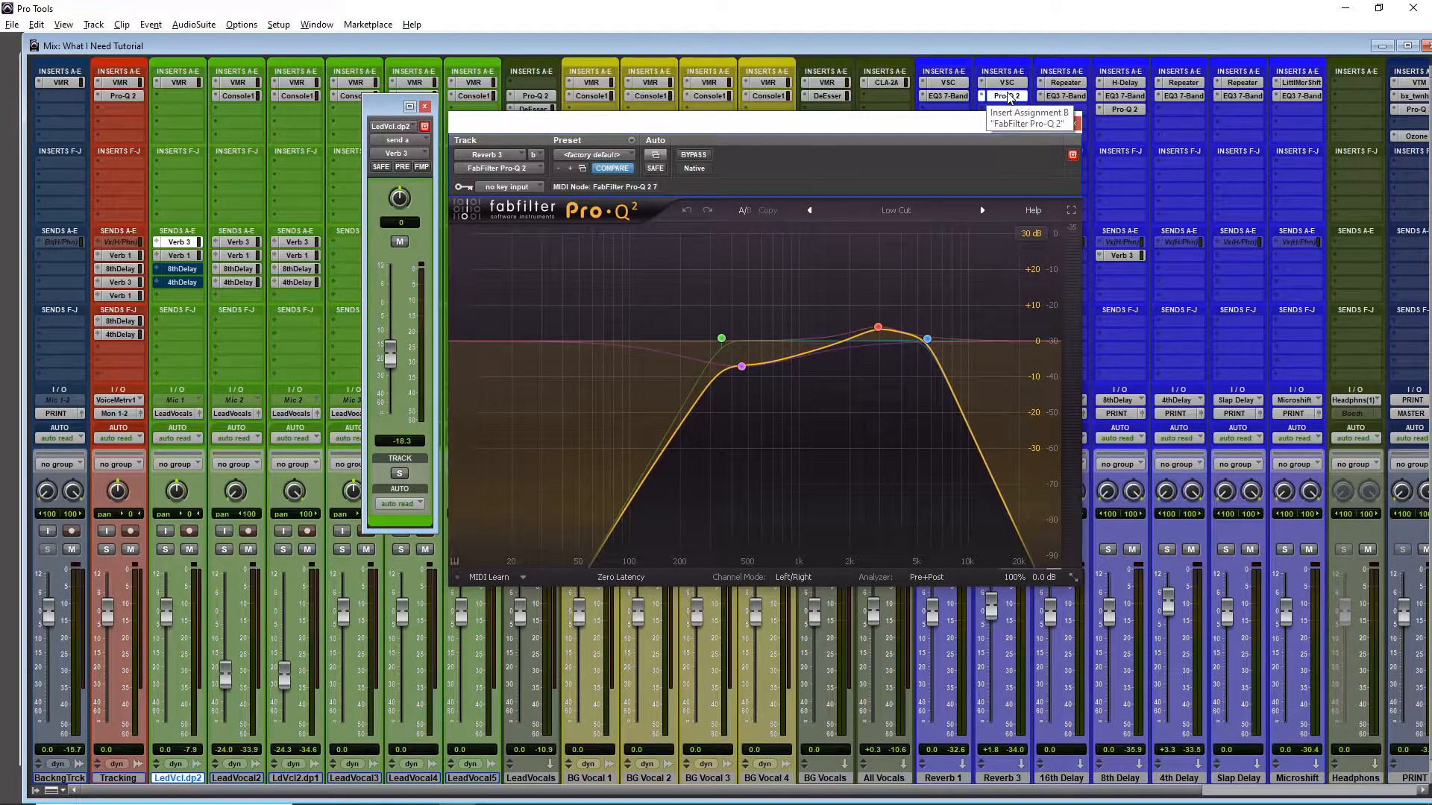
click(424, 106)
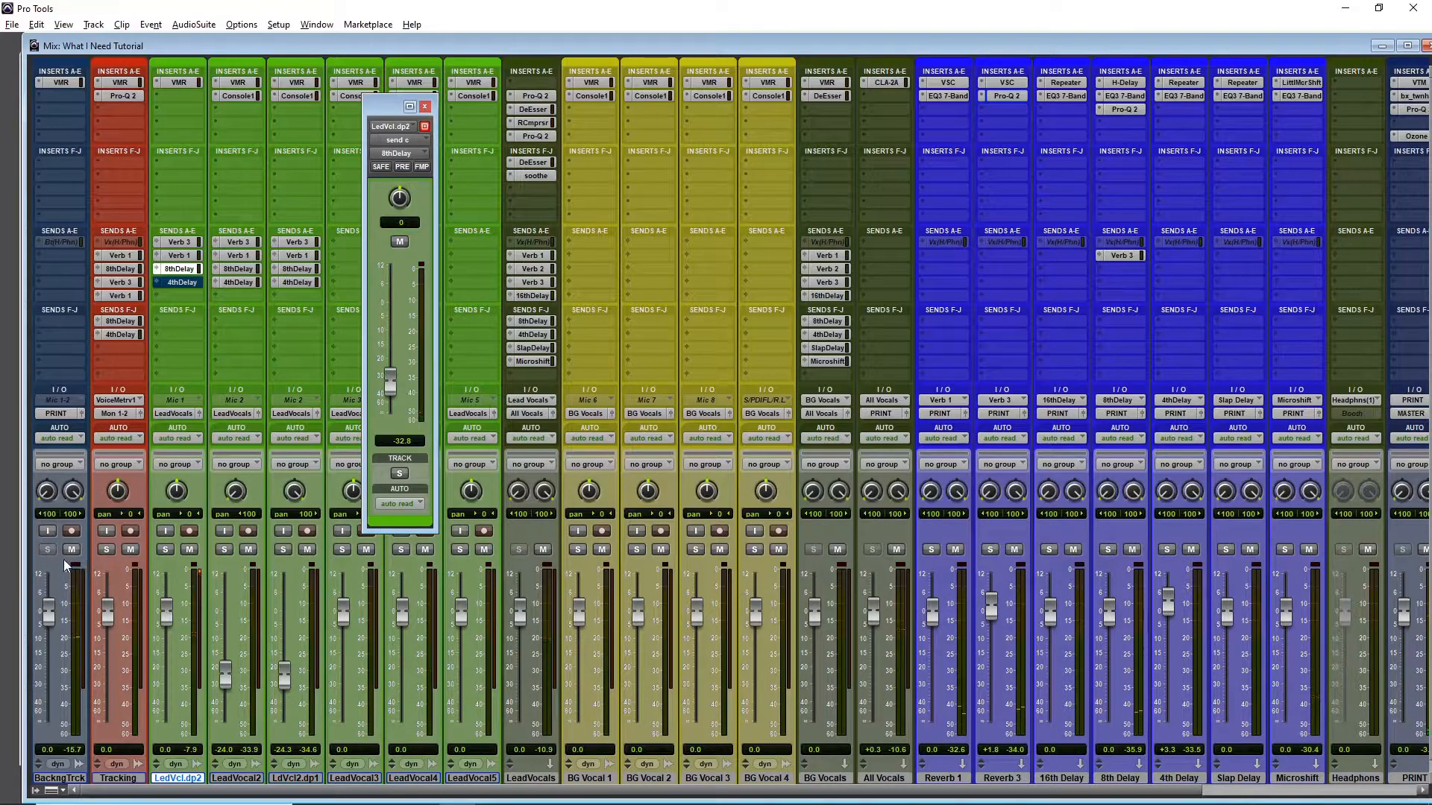
Mute the backing track, review the 8th Delay return's H-Delay and Pro-Q 2, then close the EQ.
click(71, 549)
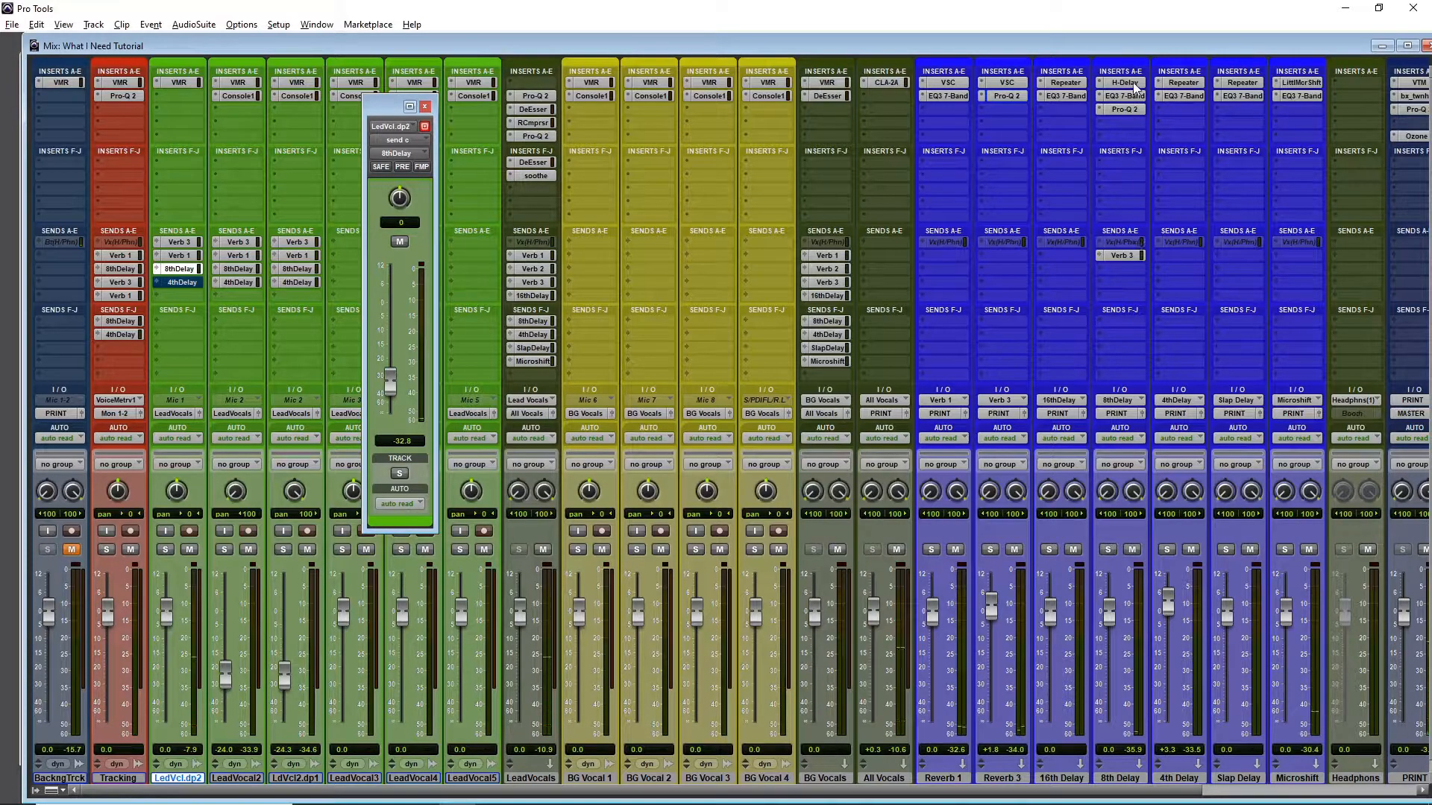
click(1123, 82)
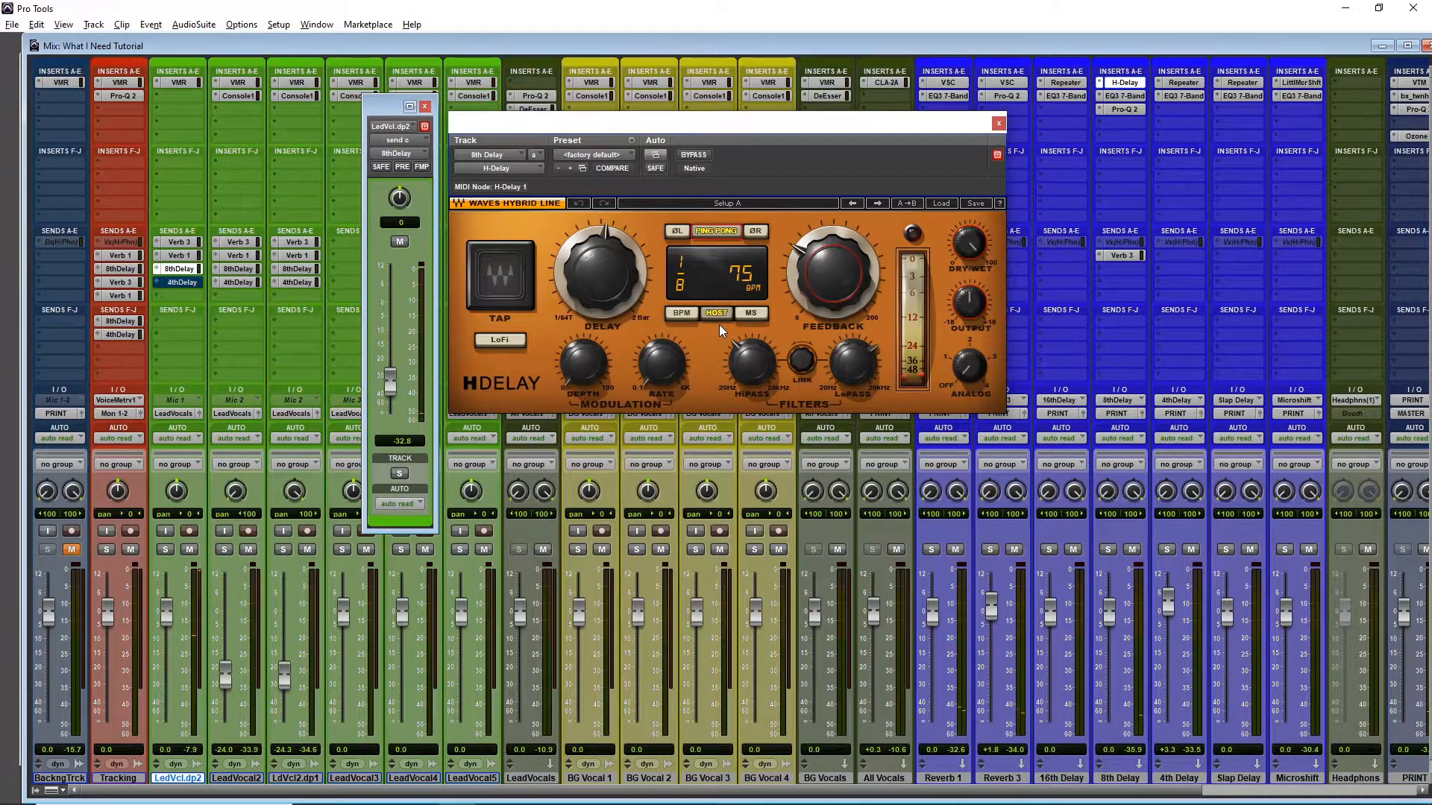
mouse_move(904, 236)
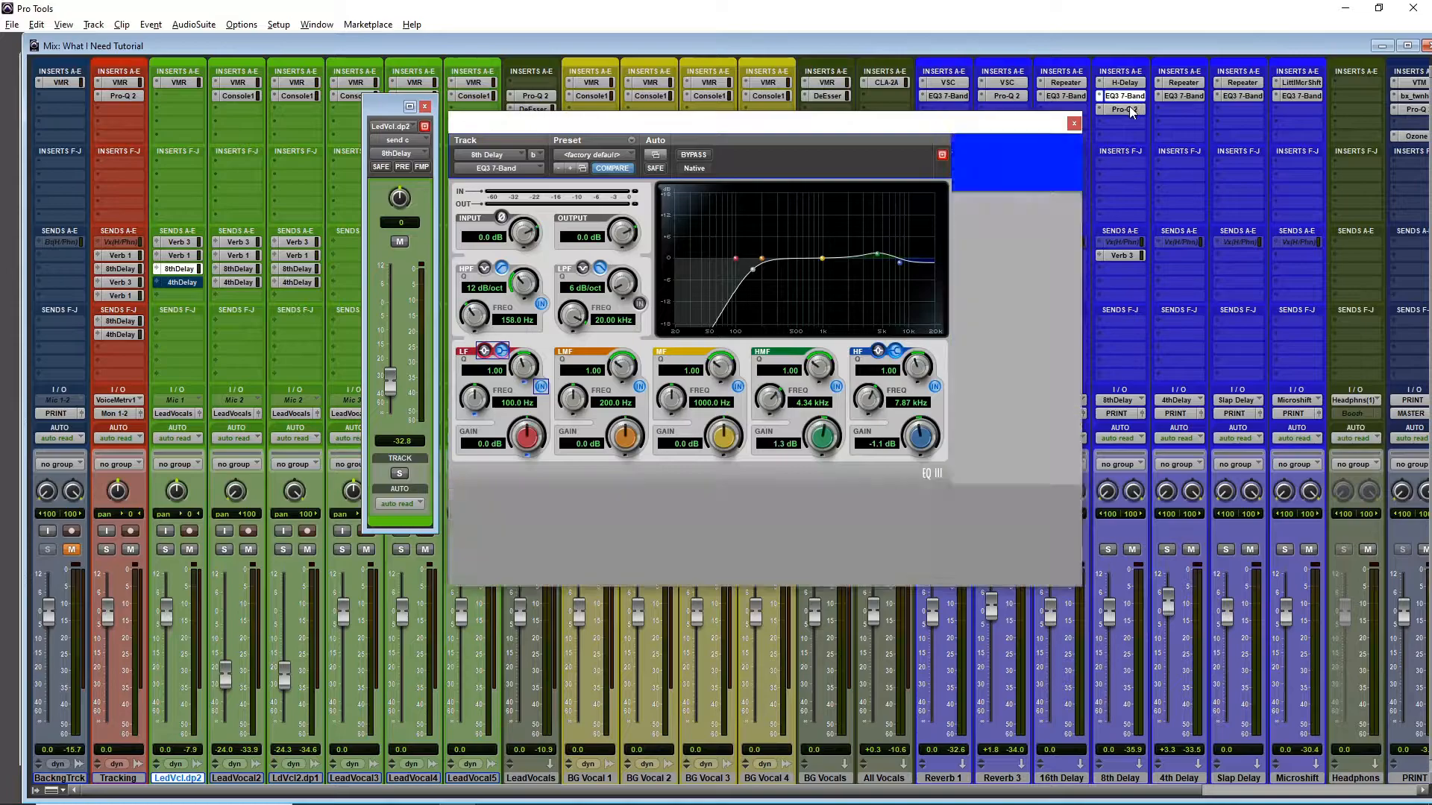
click(1124, 110)
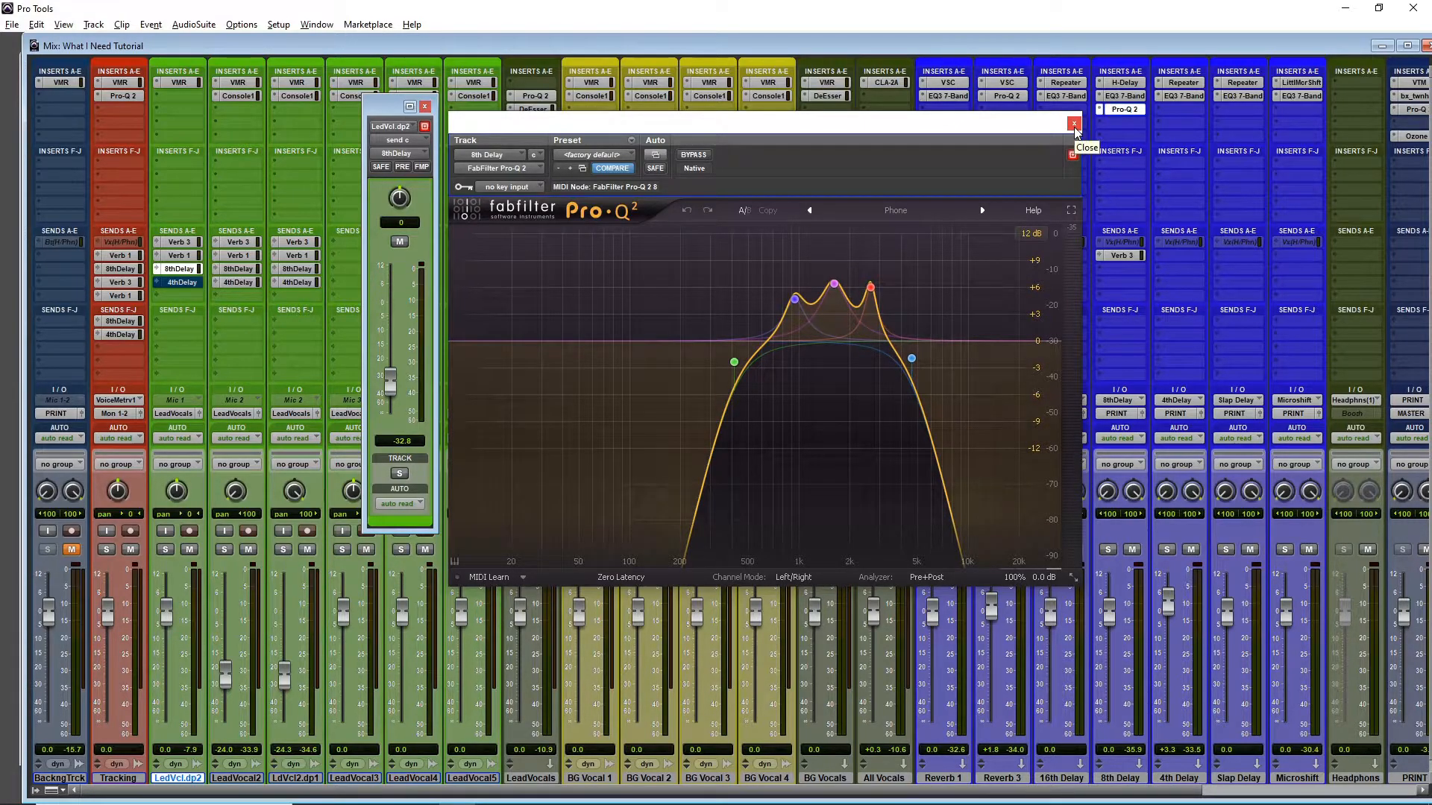
click(1074, 125)
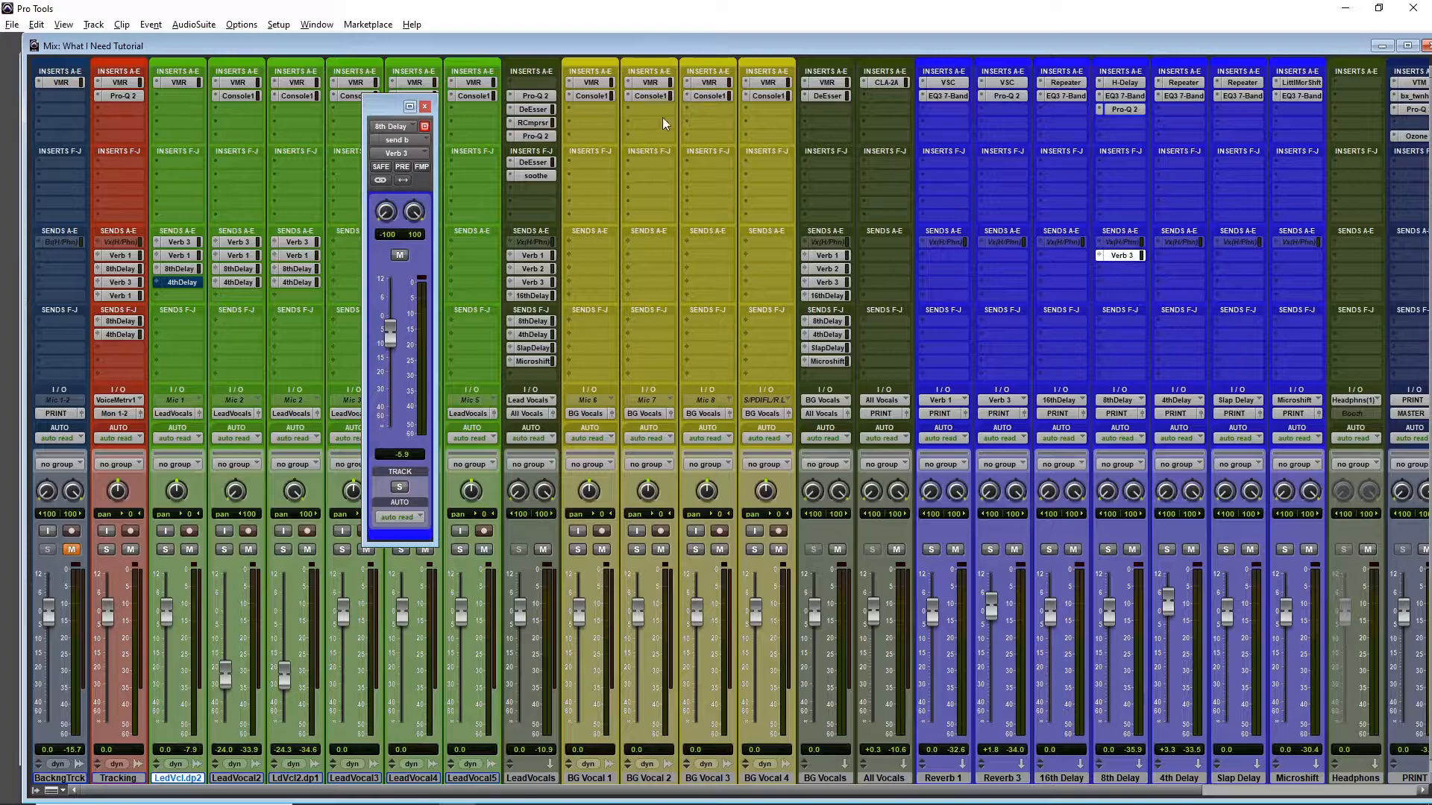
mouse_move(1051, 123)
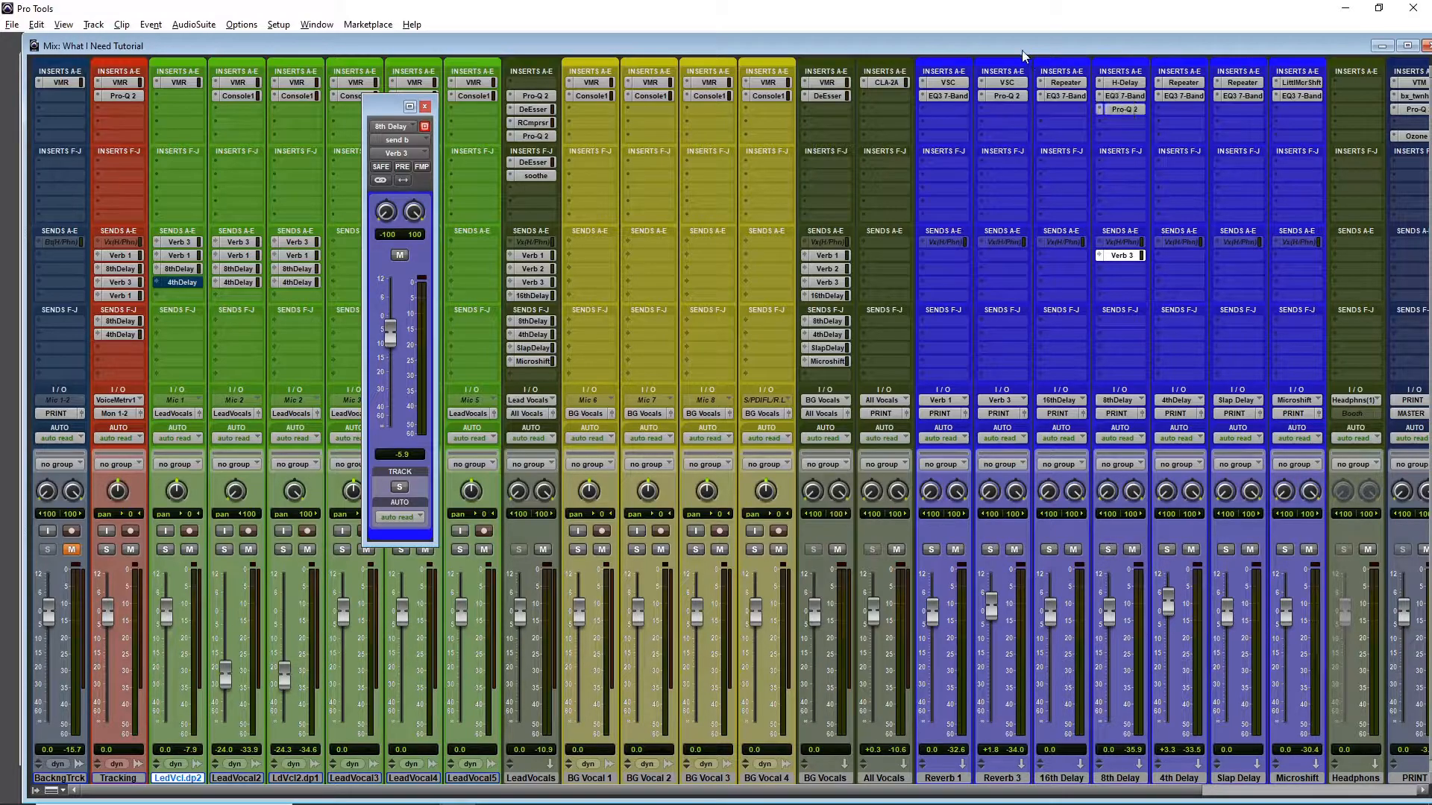
Review Reverb 3's VerbSuite Classics Vocal Heaven preset, then move the mixer toward the PRINT and MASTER buses.
click(1002, 82)
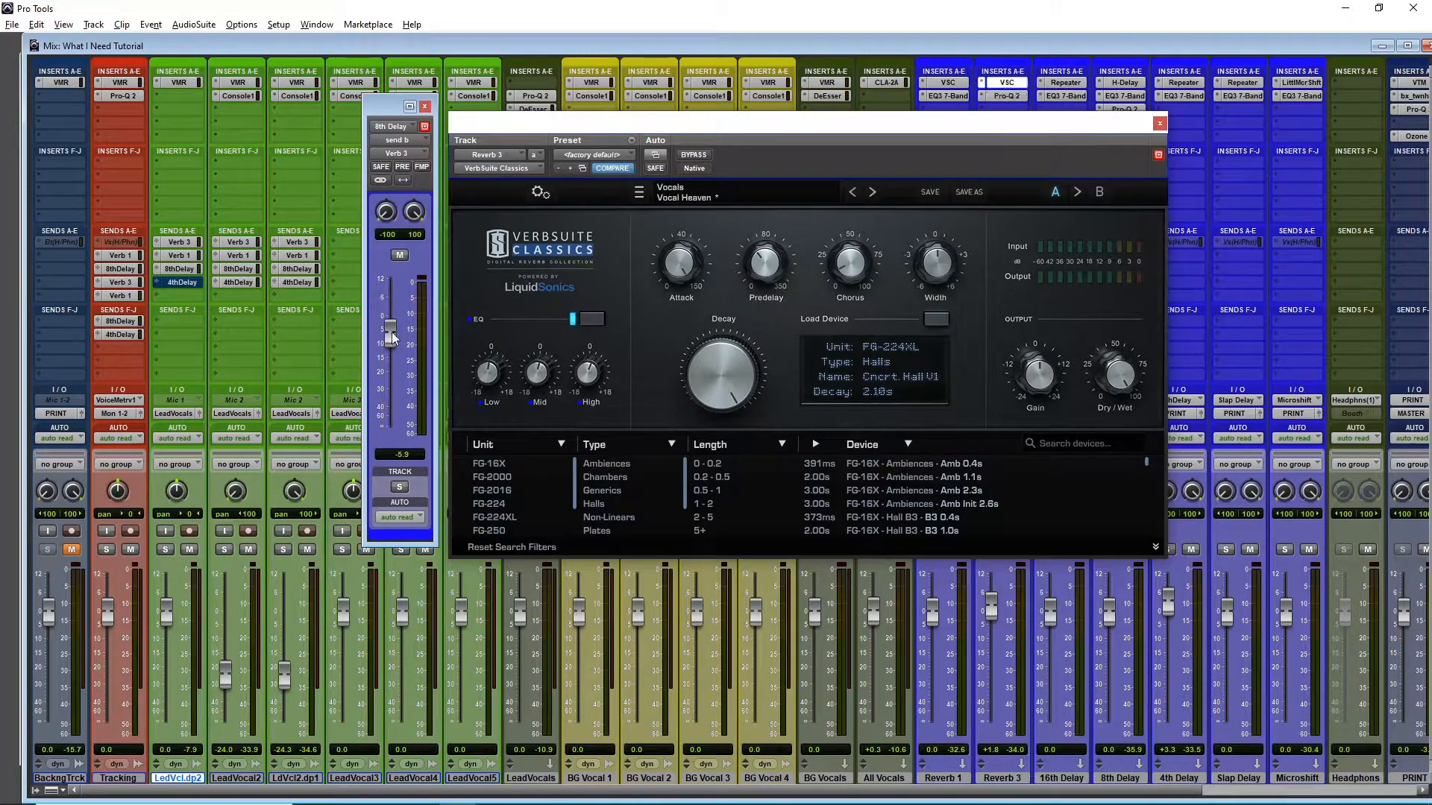
mouse_move(402, 331)
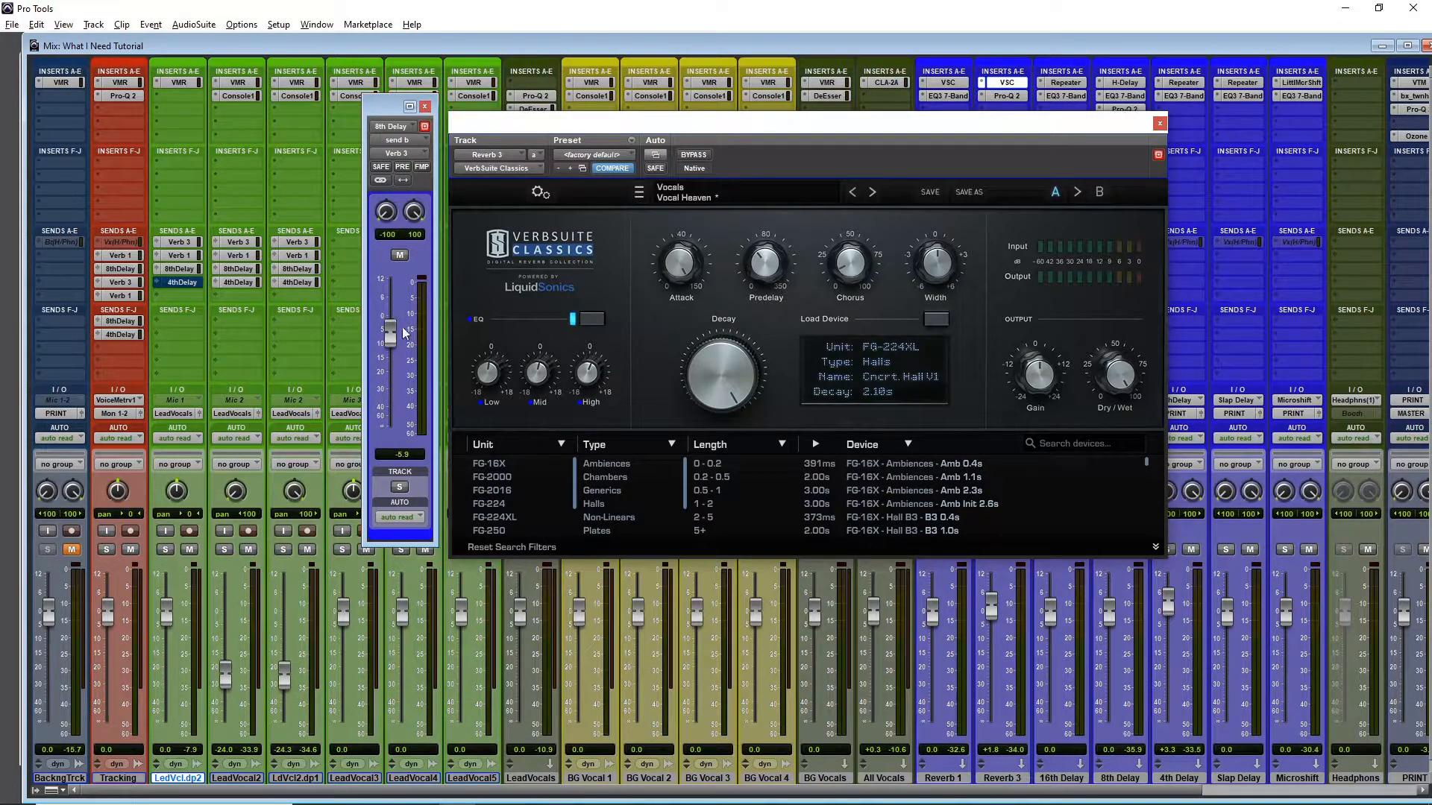
mouse_move(416, 342)
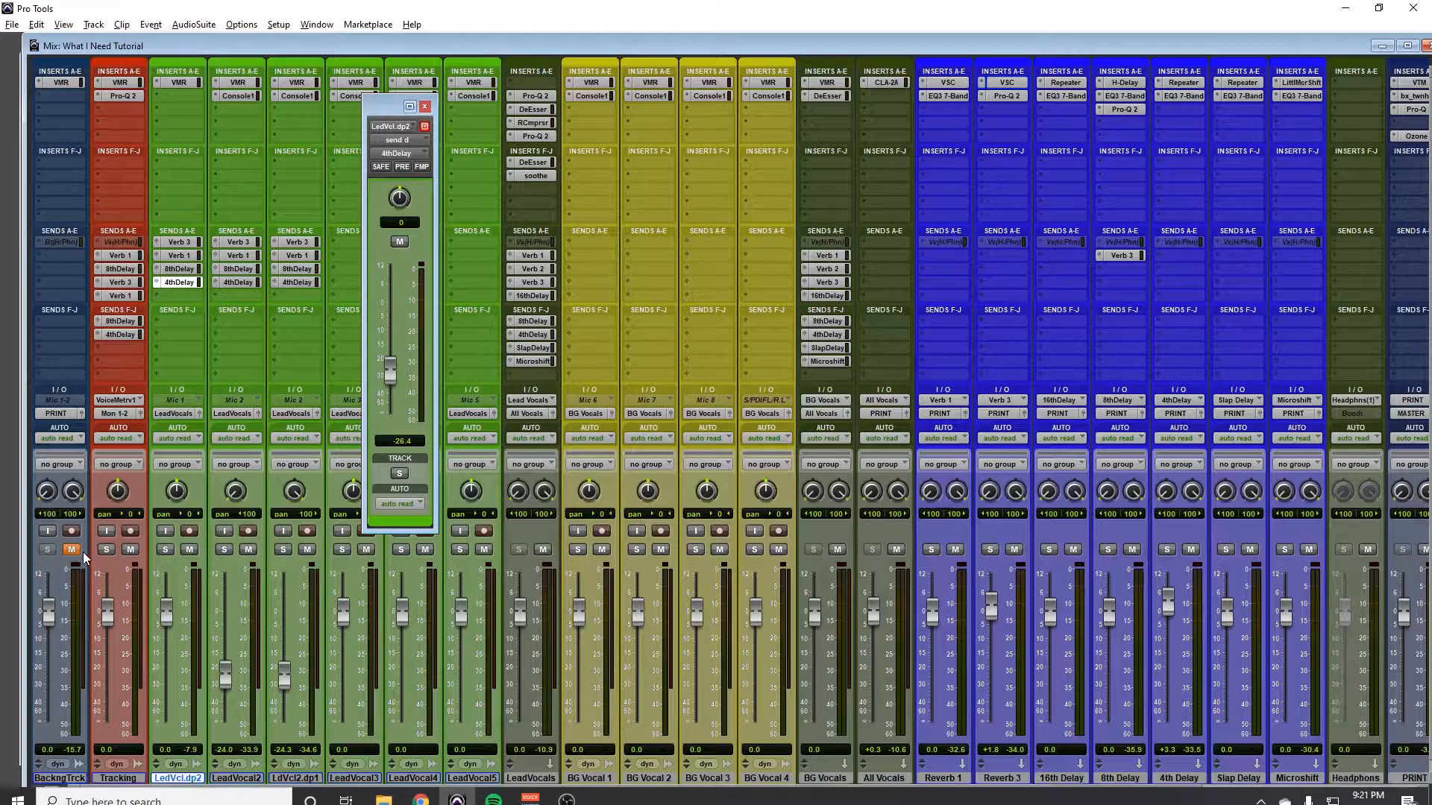
click(71, 550)
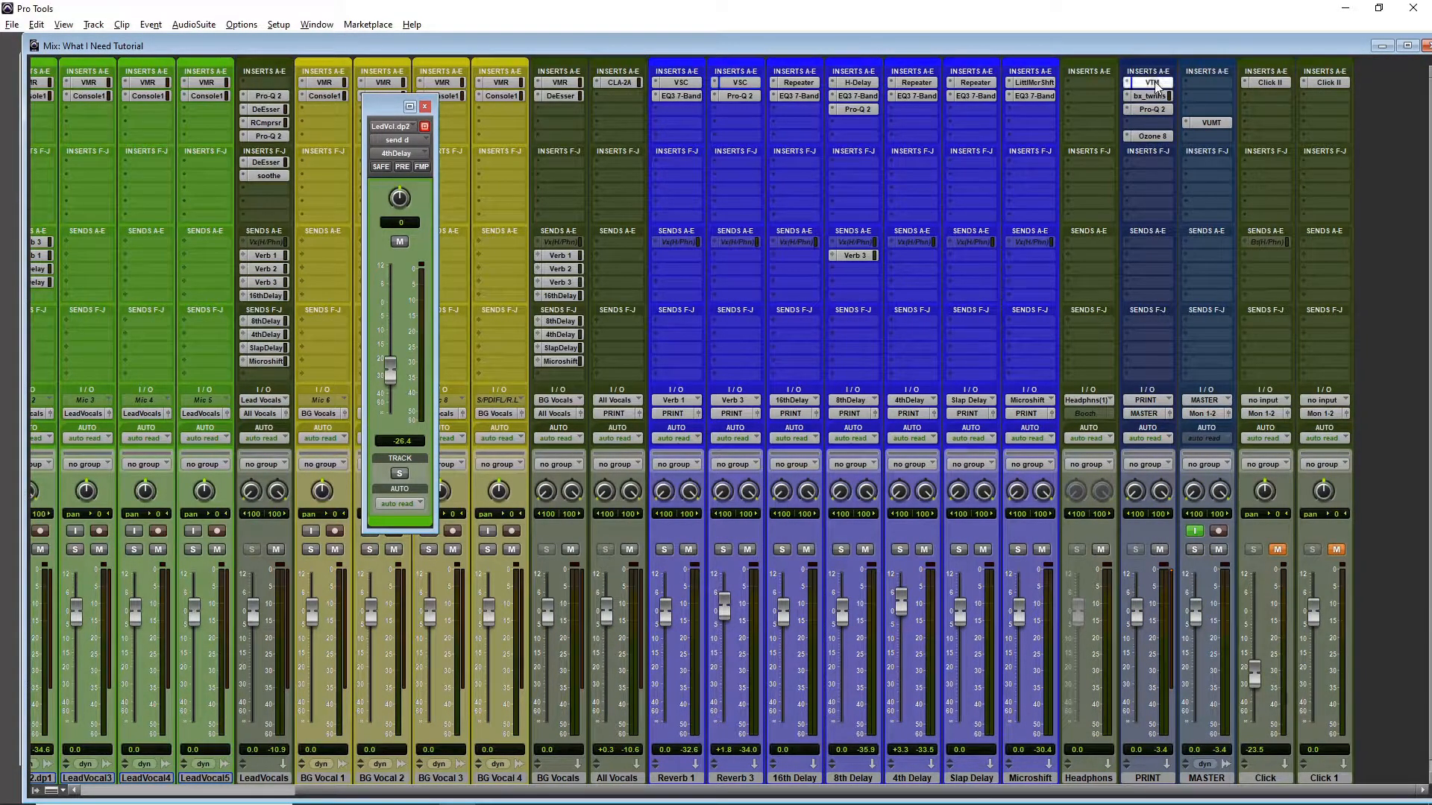
click(1149, 82)
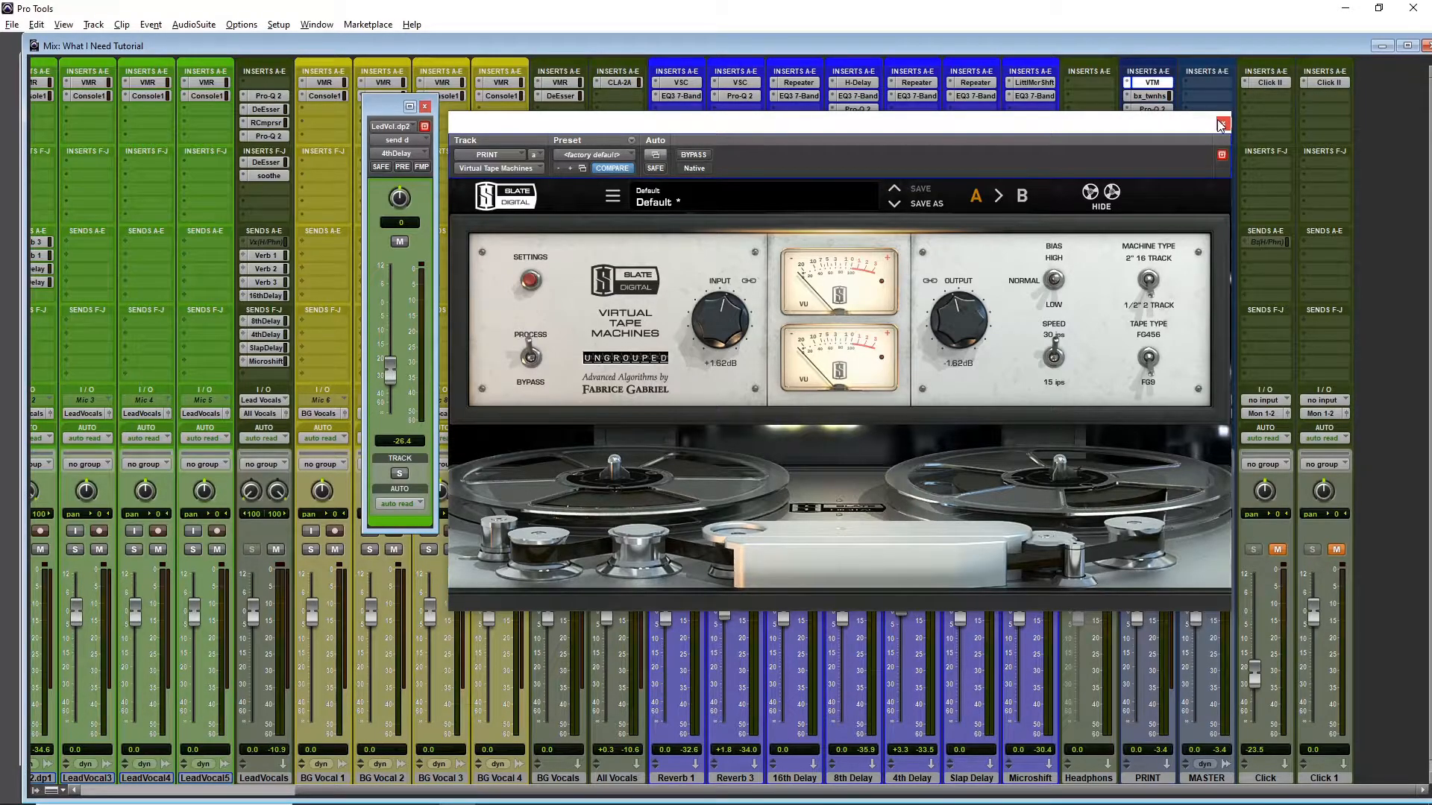
mouse_move(1223, 123)
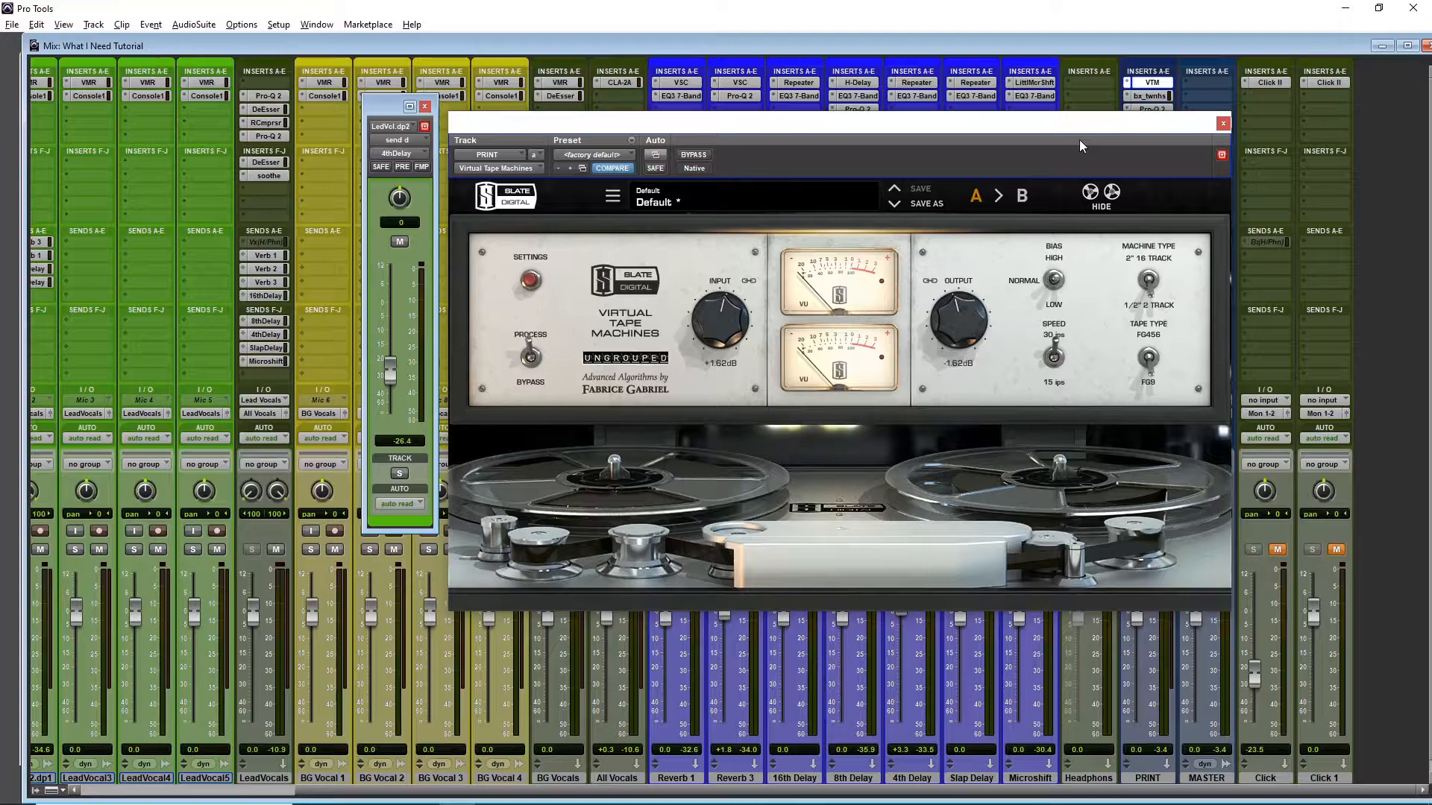
click(1223, 123)
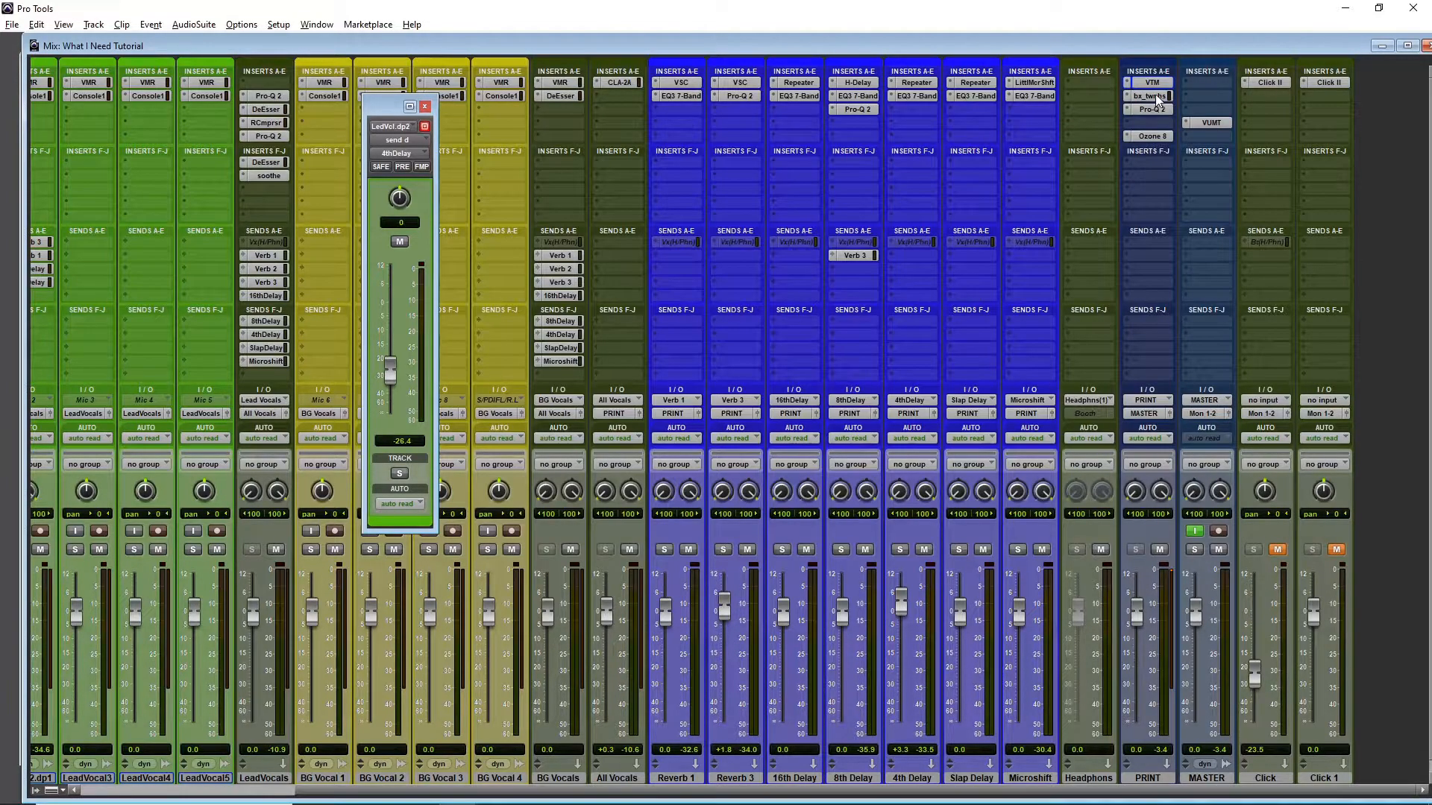
mouse_move(1151, 96)
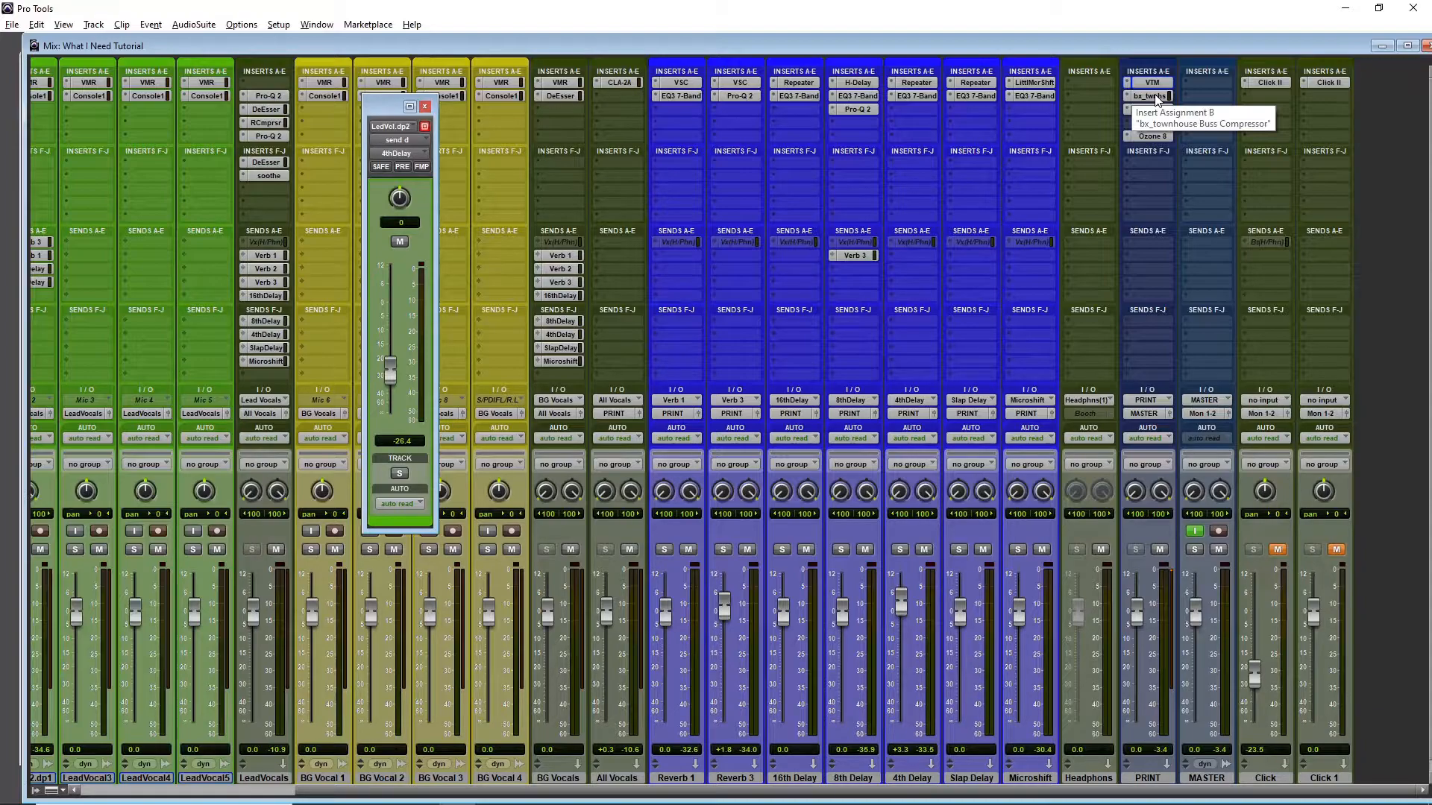
click(1151, 97)
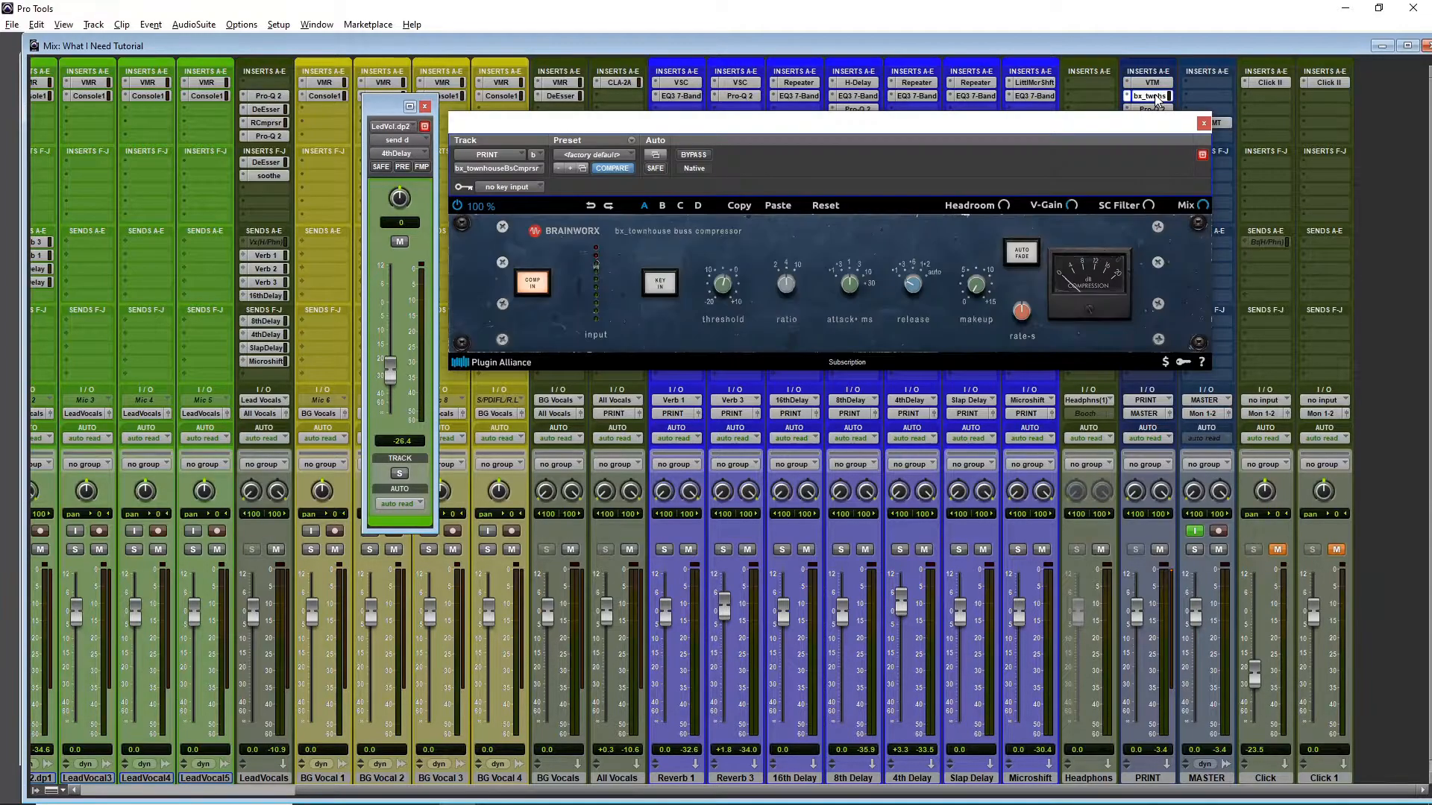
mouse_move(1149, 96)
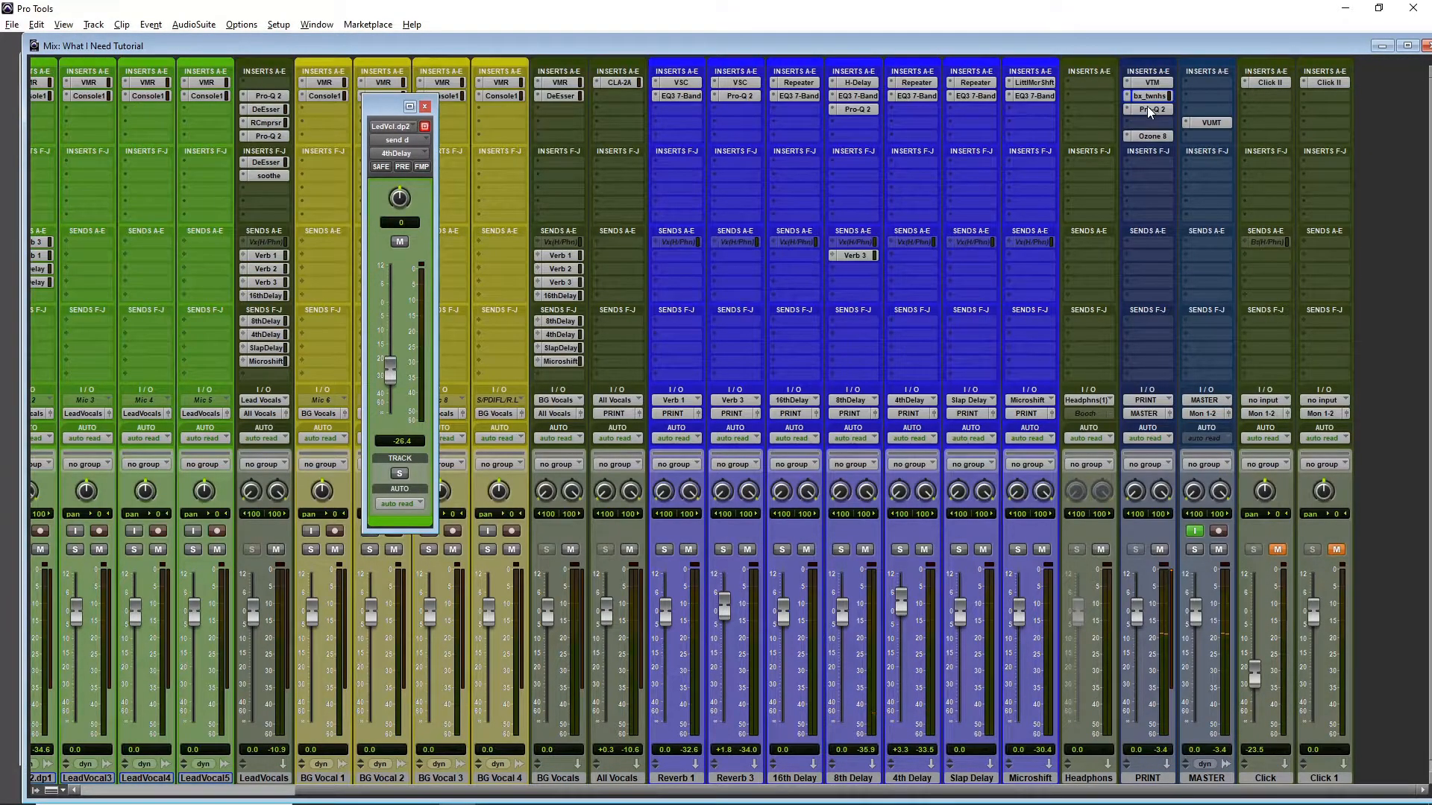
click(1148, 110)
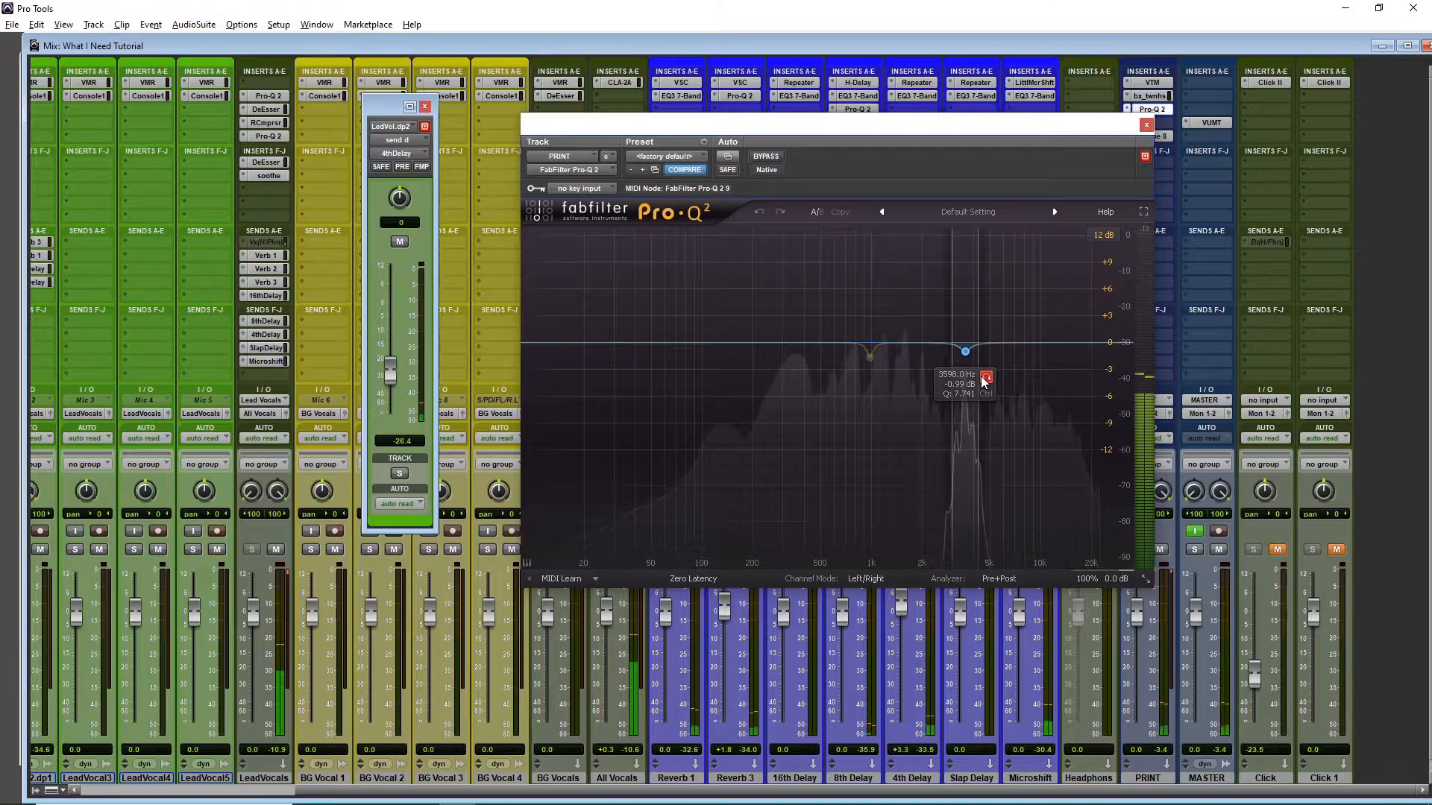
click(870, 355)
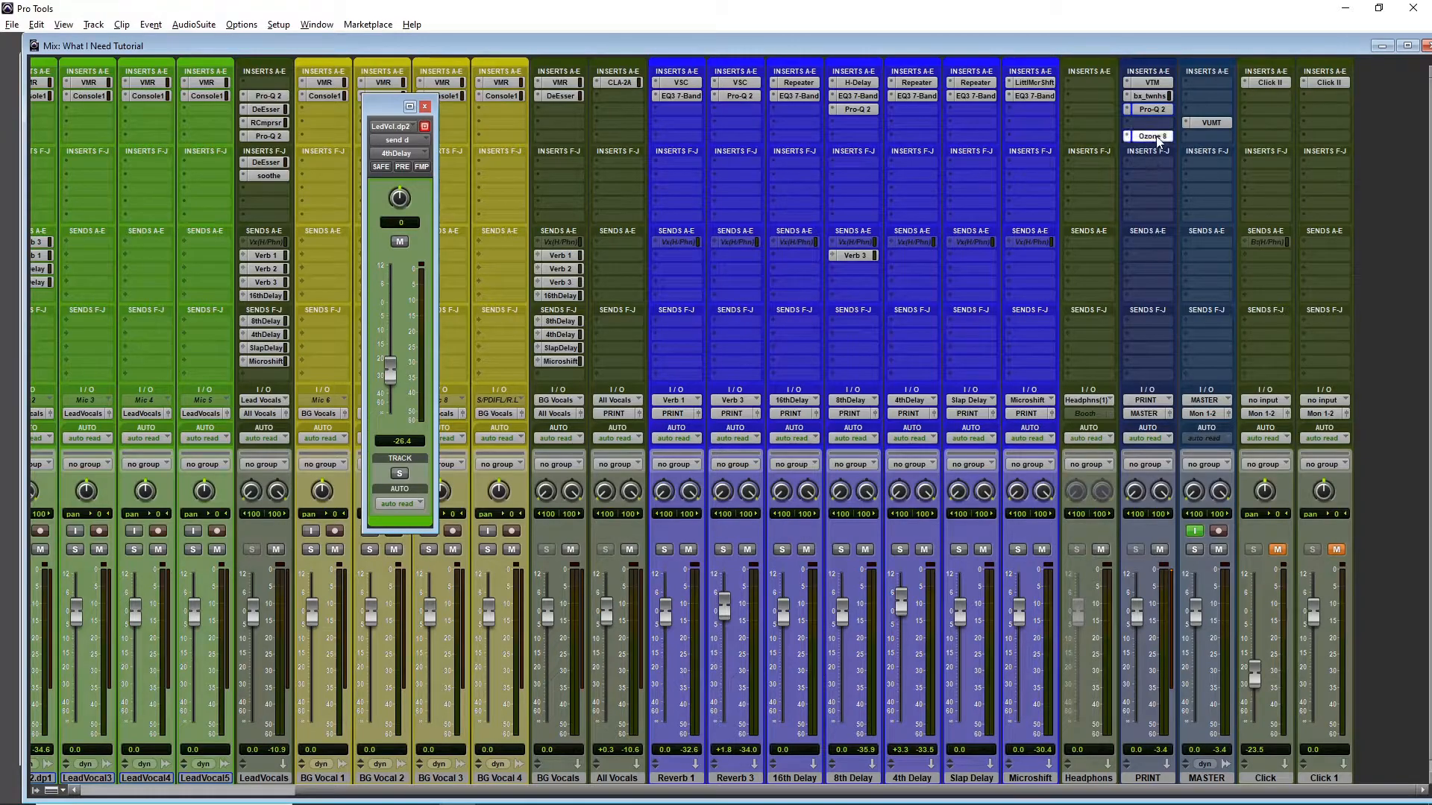
click(1148, 135)
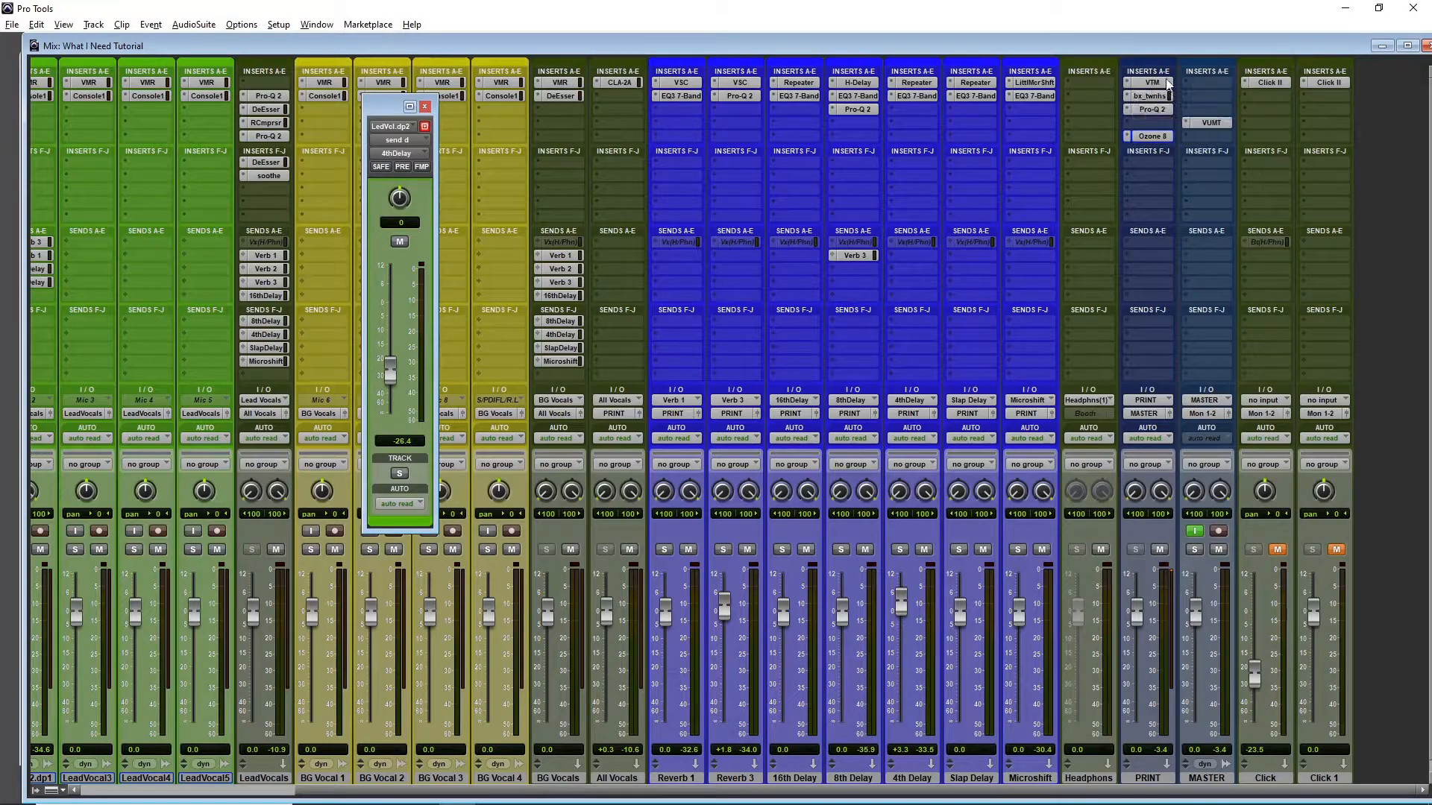
mouse_move(1151, 82)
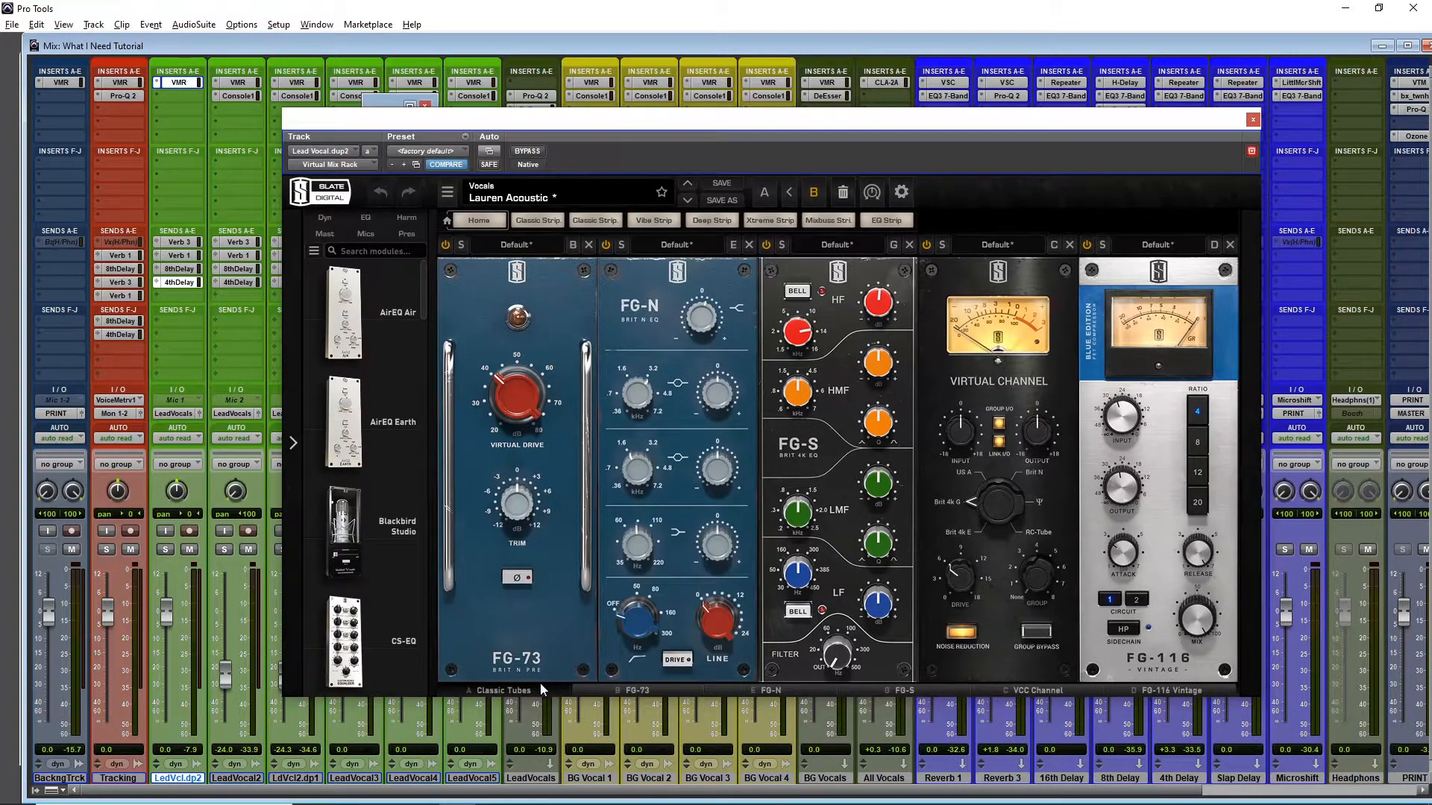
mouse_move(1092, 483)
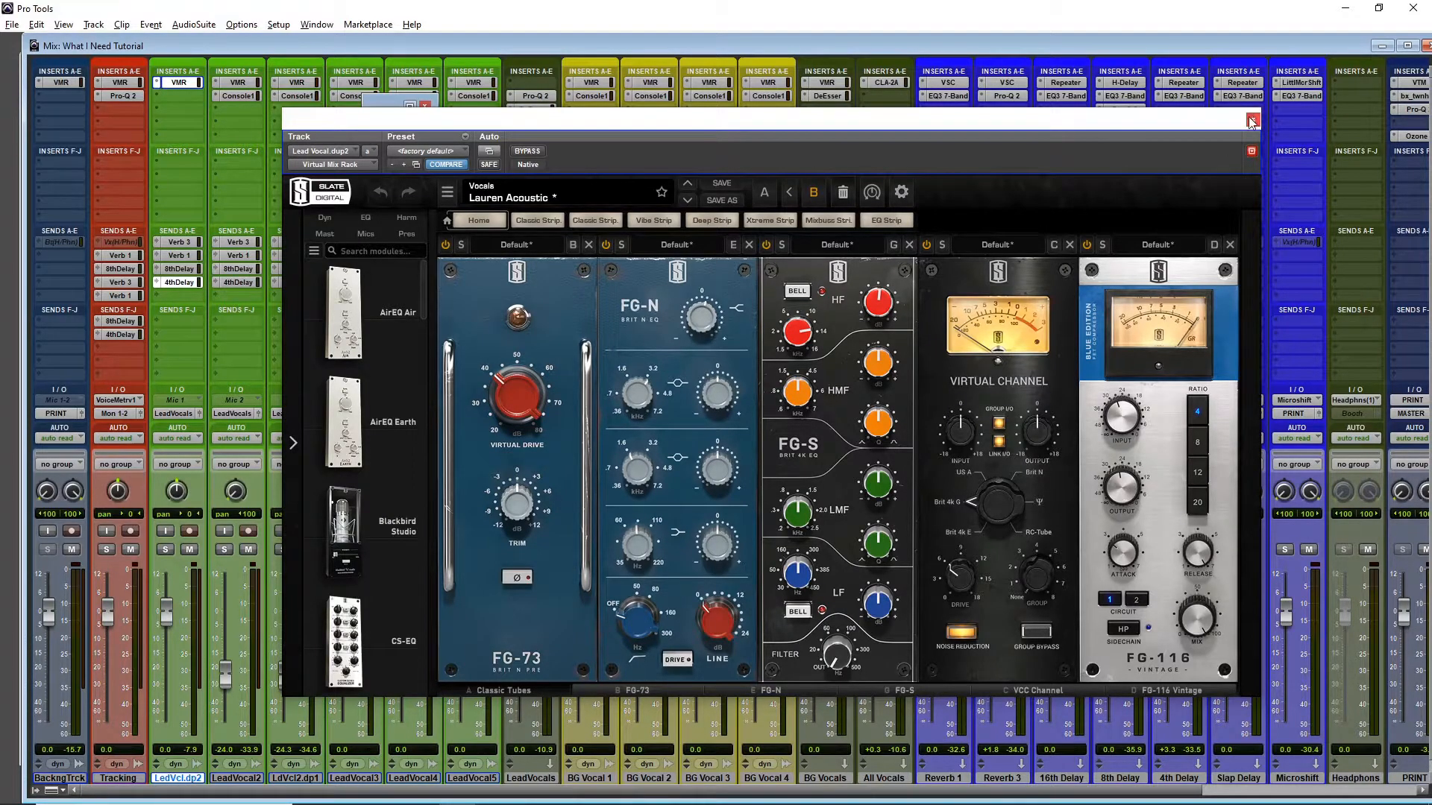
Close the Lead Vocal dup2 Virtual Mix Rack, returning to the full mixer.
click(1250, 122)
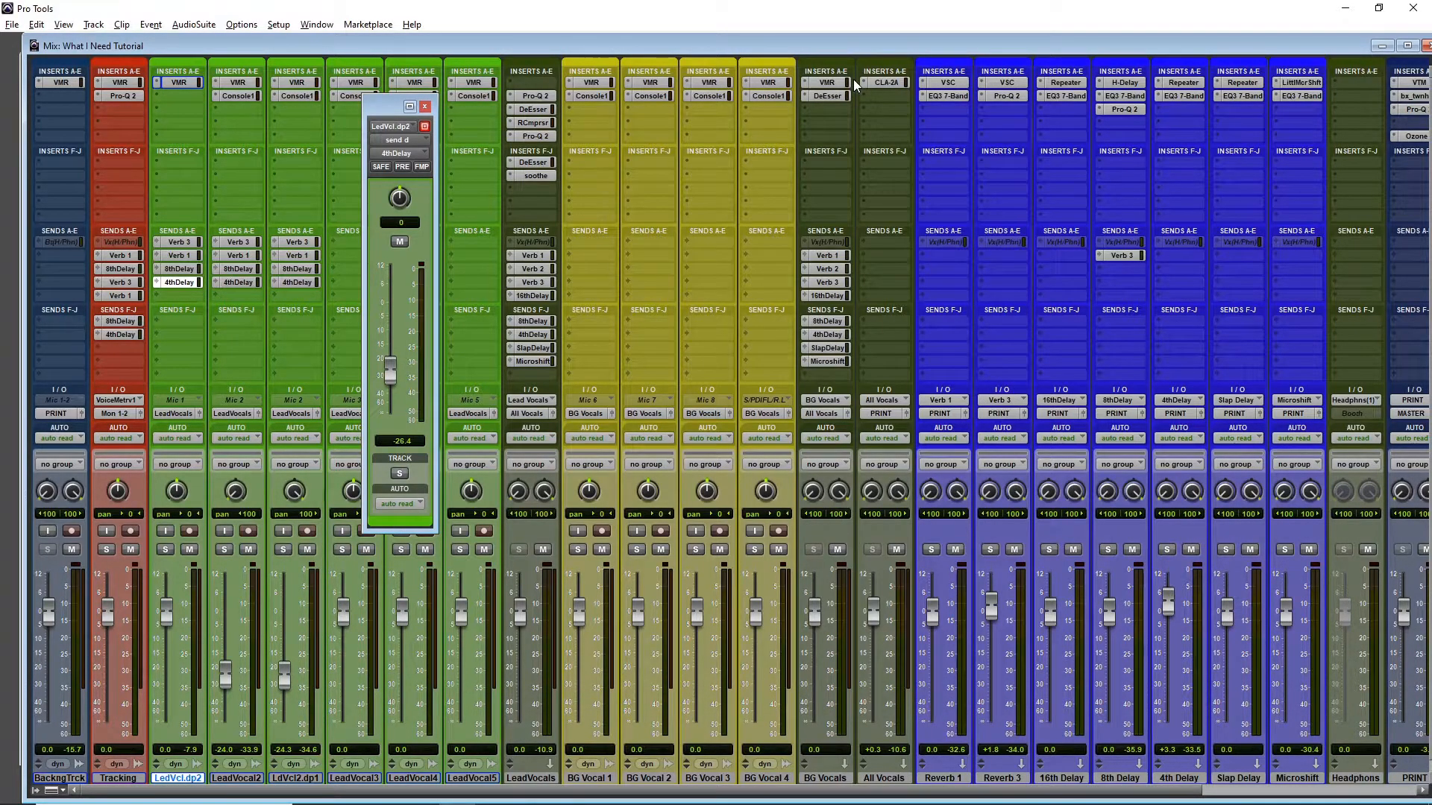